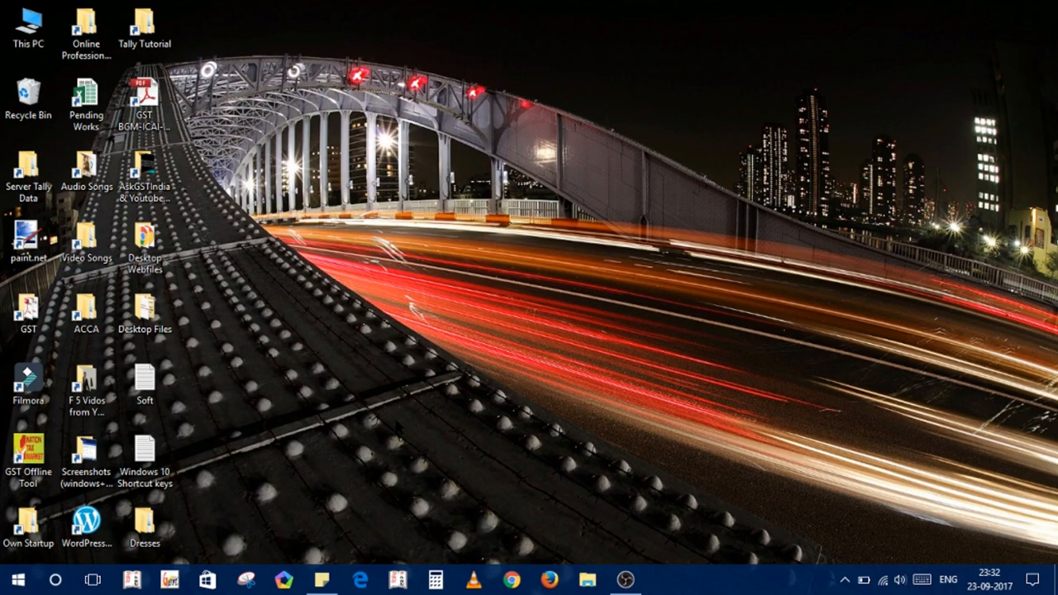
mouse_move(571, 364)
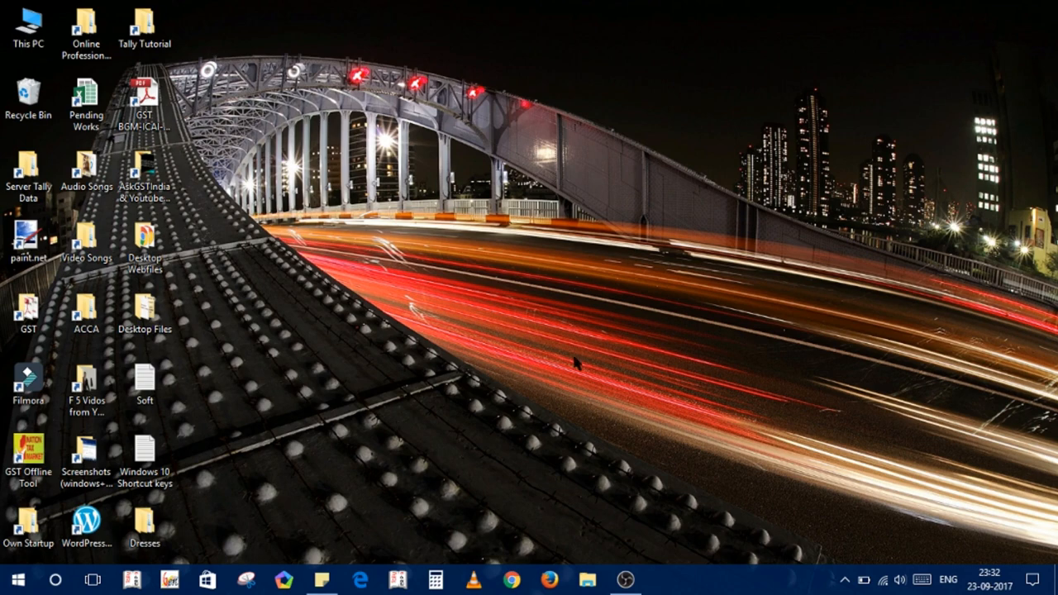
Step: Refresh the desktop from its context menu and bring up the Start menu
right_click(508, 167)
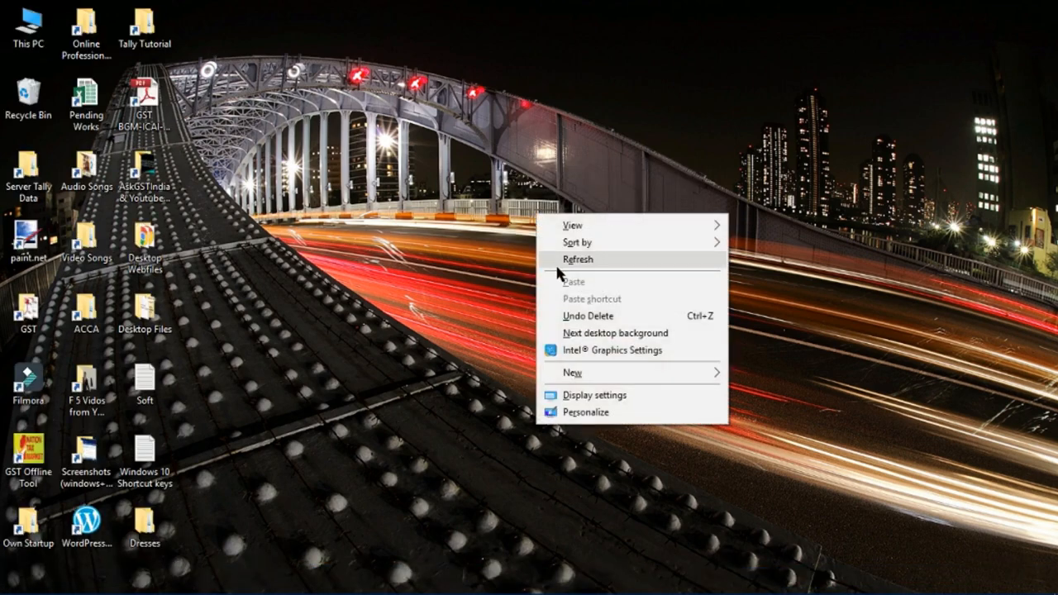
click(579, 259)
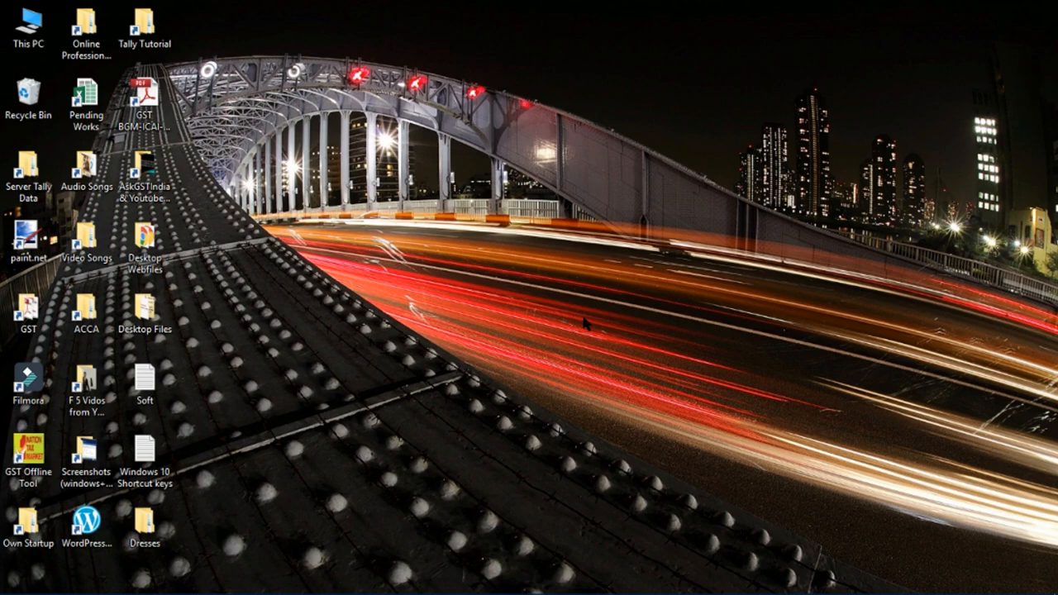
click(15, 579)
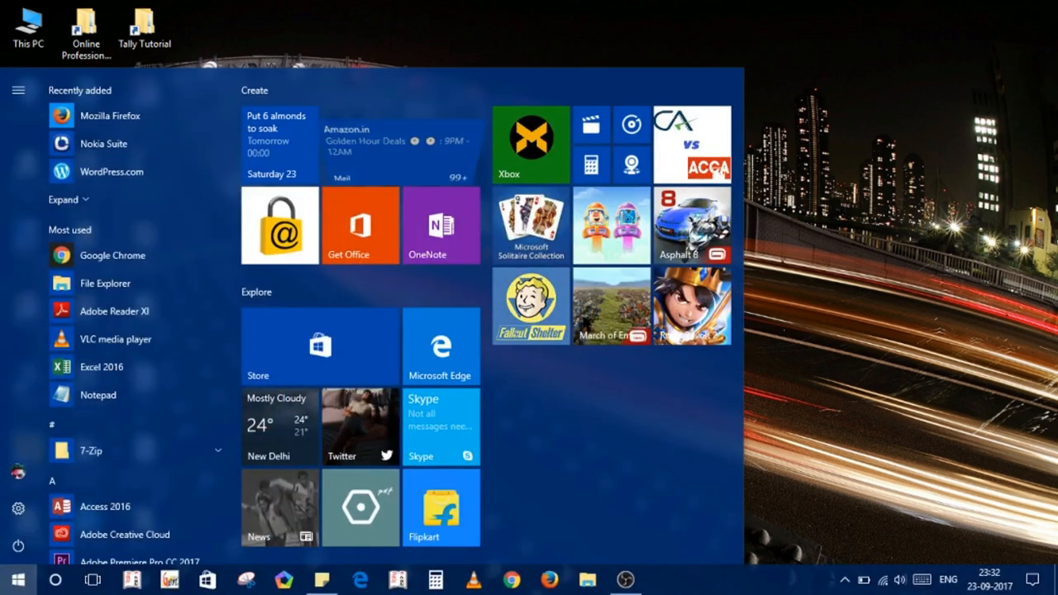
Step: Search 'file his' in Start and open 'Restore your files with File History'
text(fil)
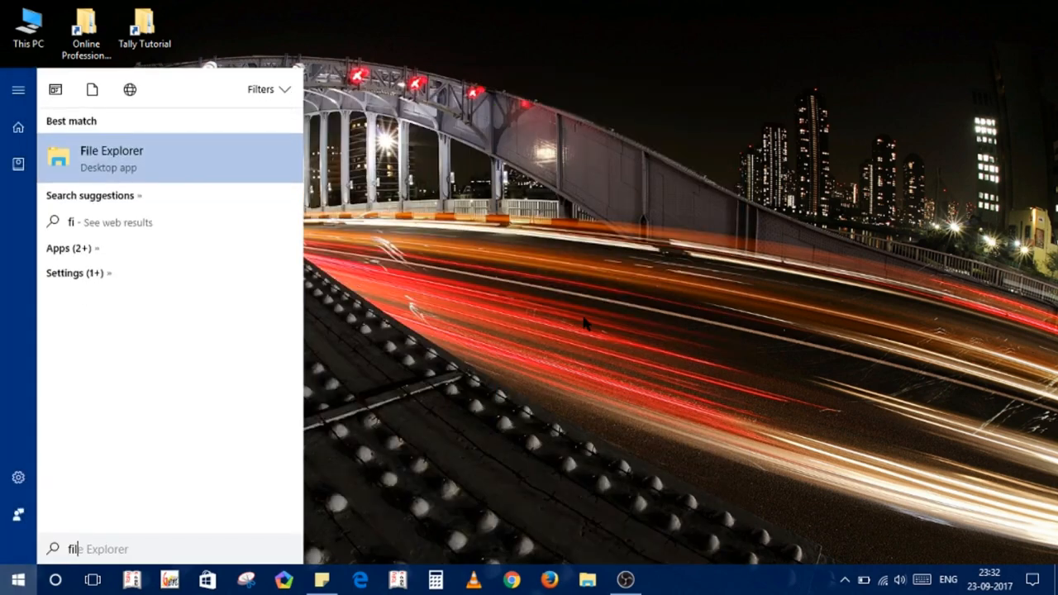
text(le his)
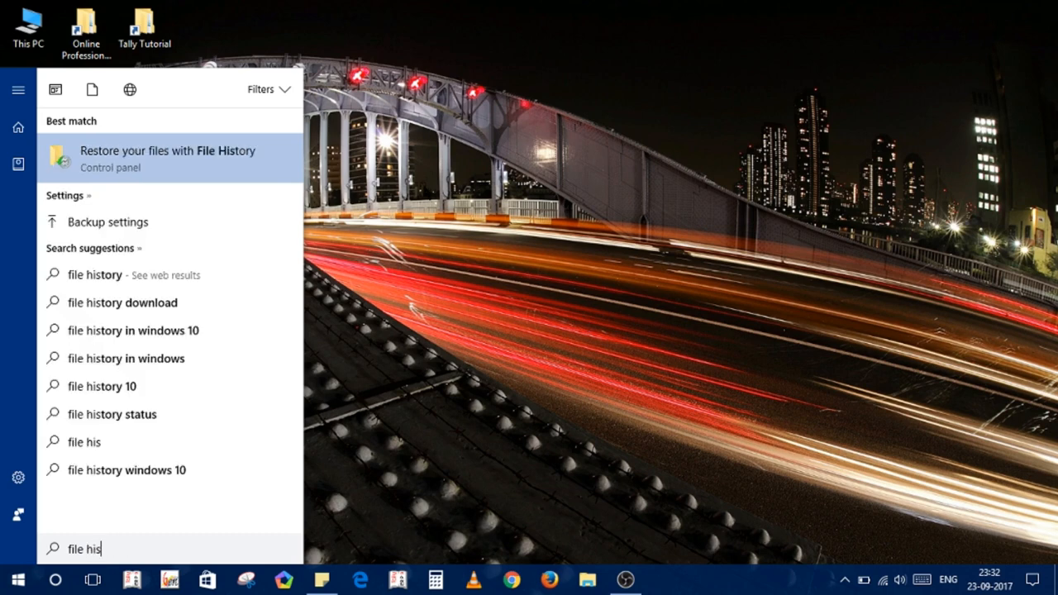
mouse_move(141, 245)
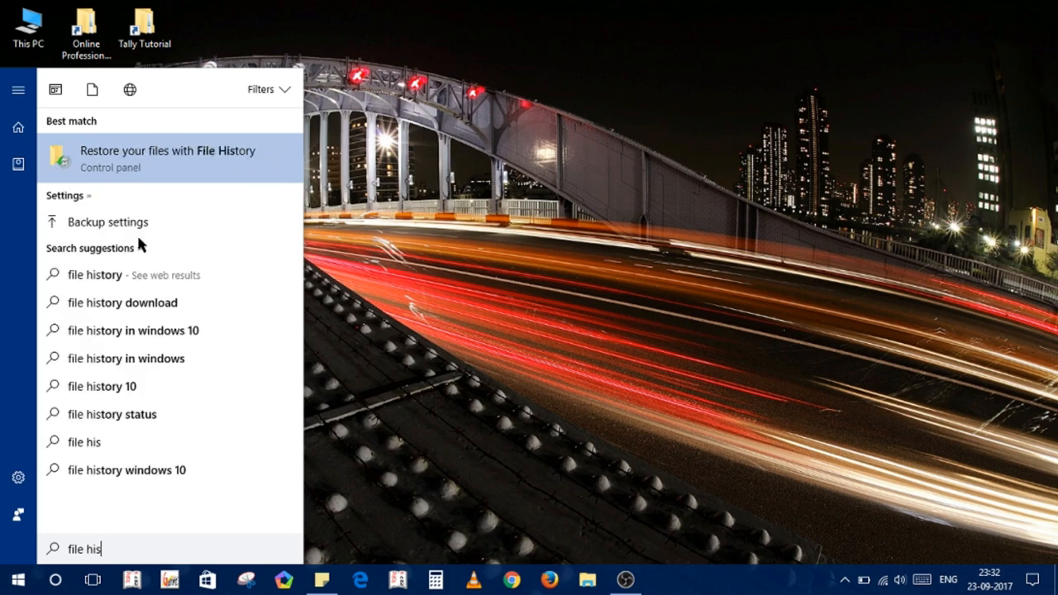
mouse_move(183, 162)
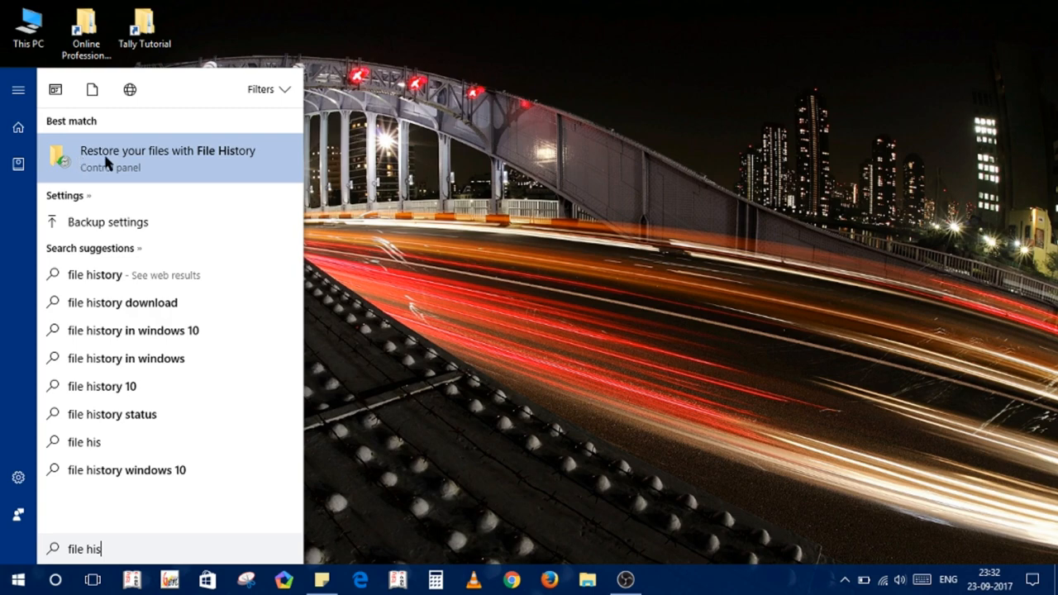
mouse_move(166, 169)
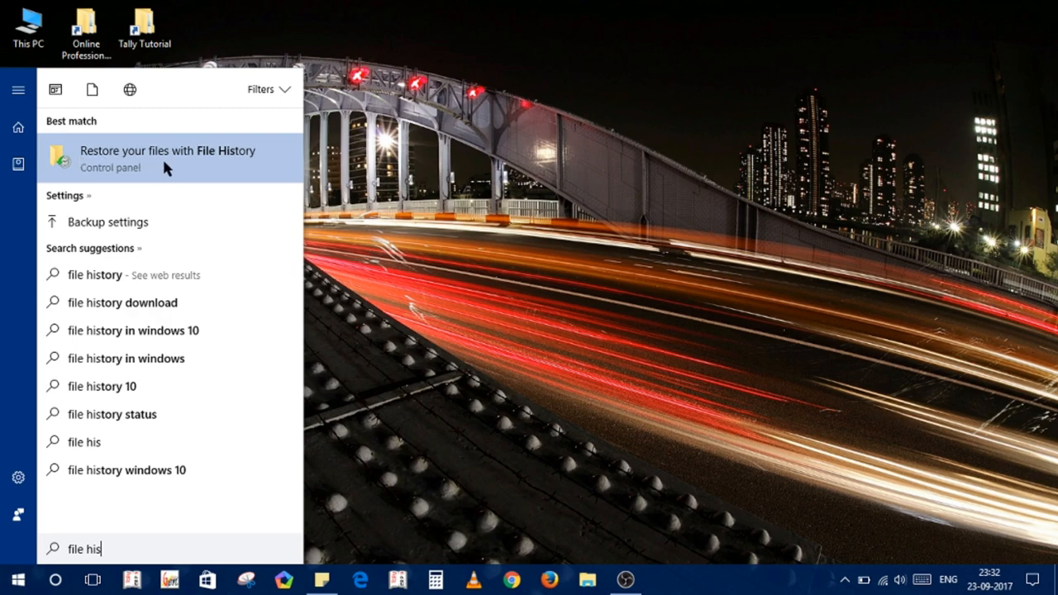
click(165, 159)
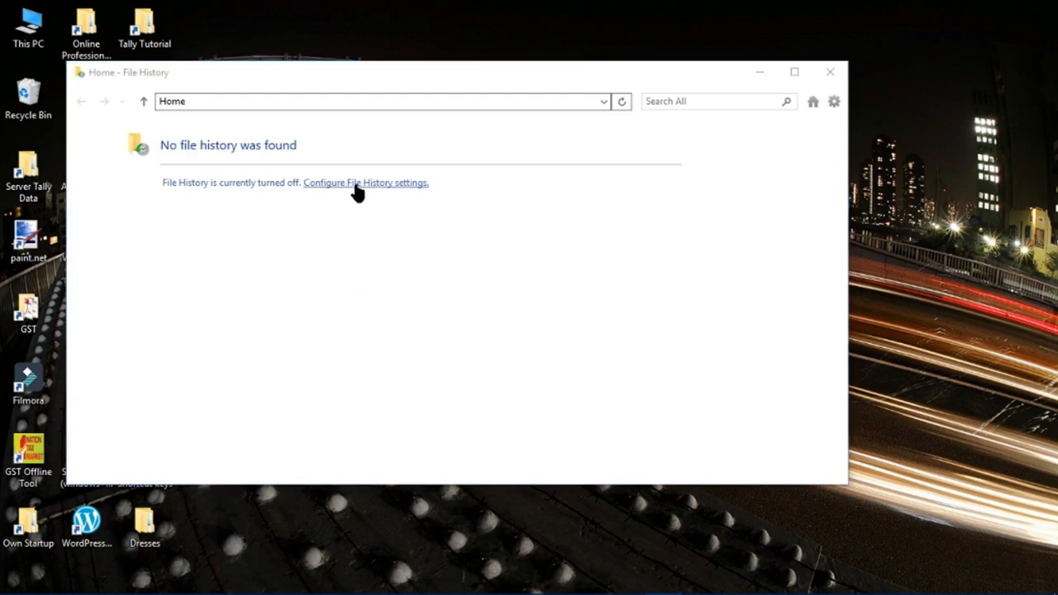
Step: Open the File History settings showing it off with NiRaLa EHD (H:) as target
click(363, 182)
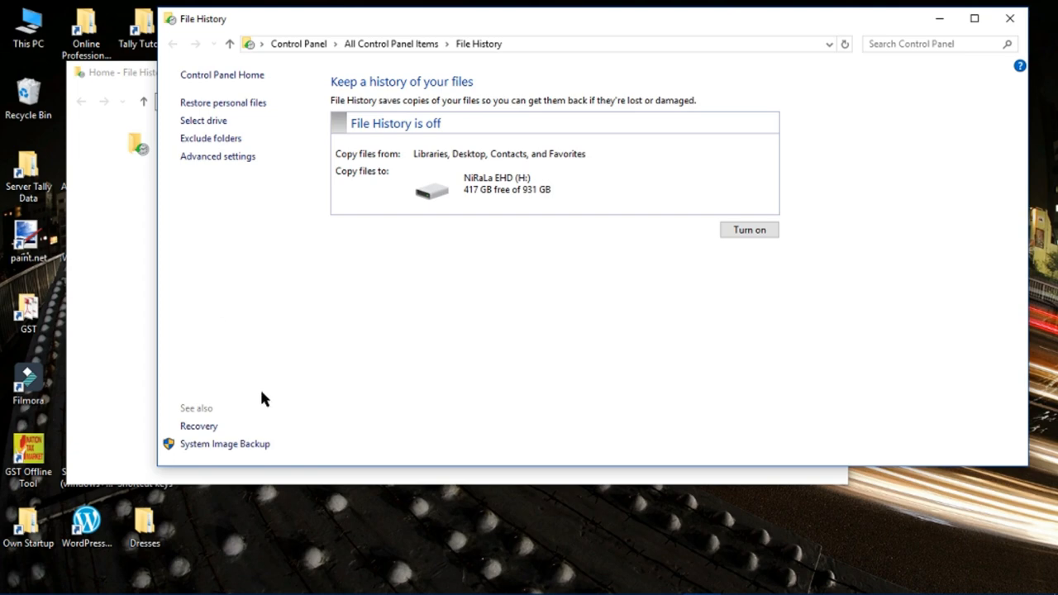
mouse_move(297, 43)
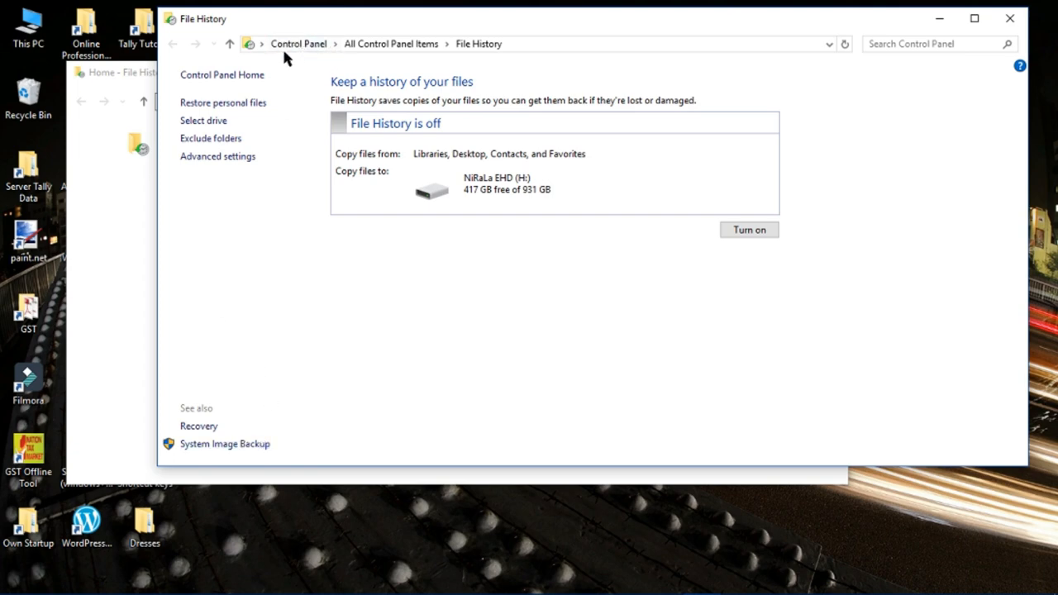
mouse_move(478, 43)
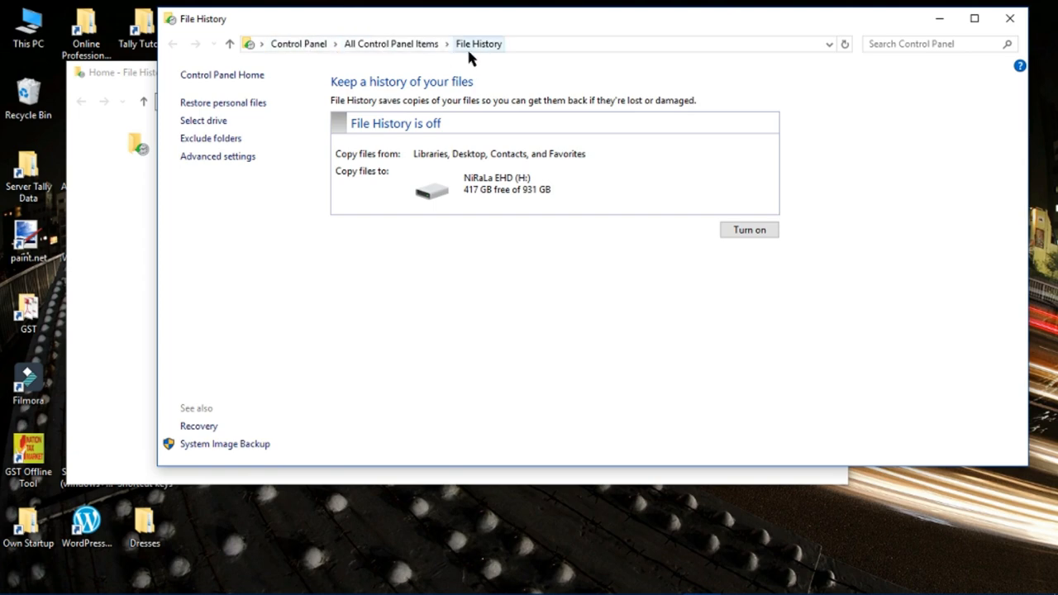
mouse_move(284, 288)
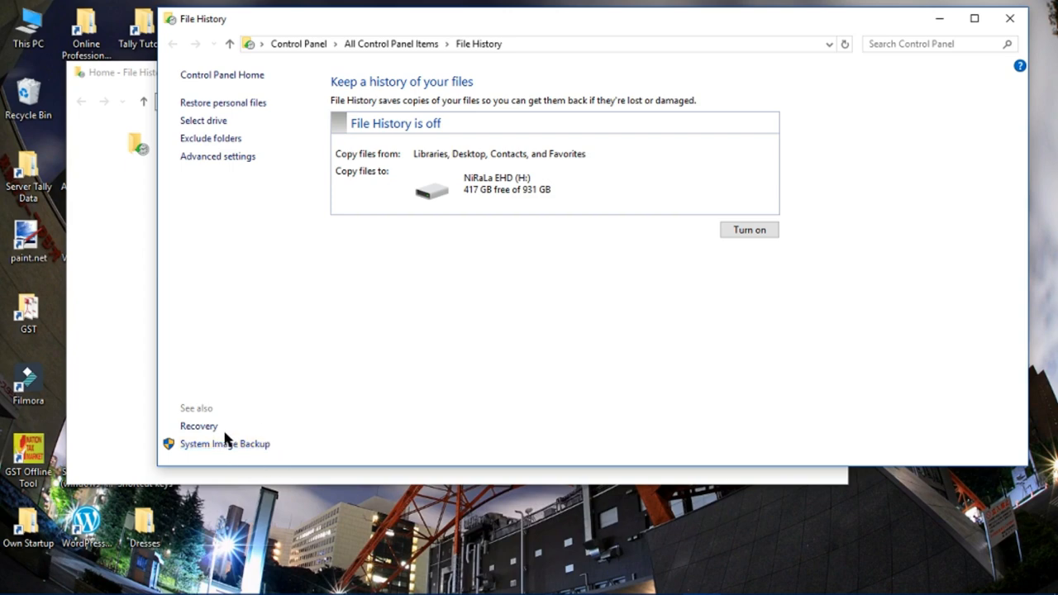
mouse_move(224, 443)
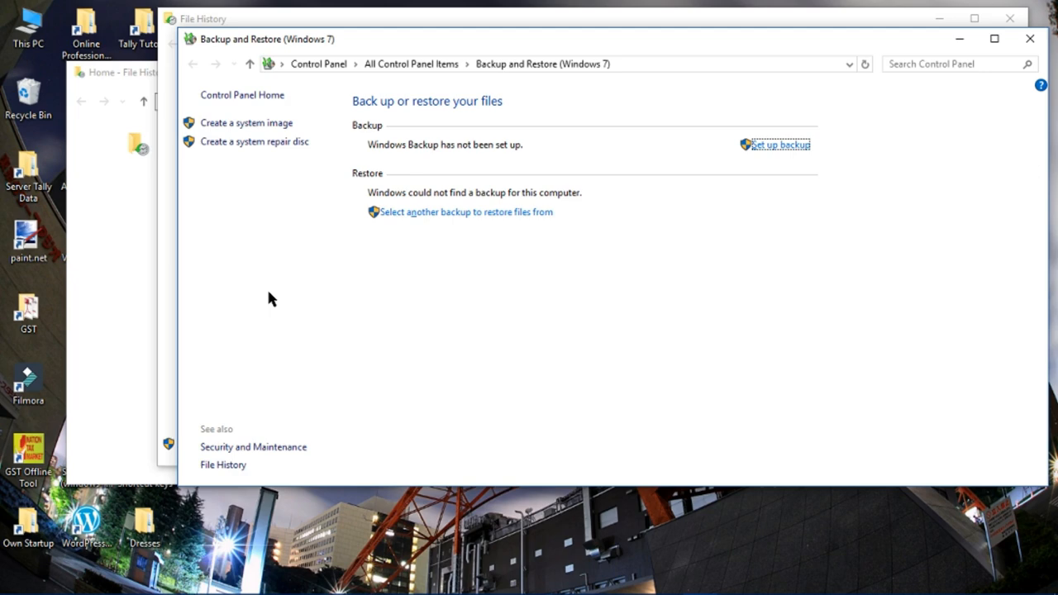
mouse_move(244, 122)
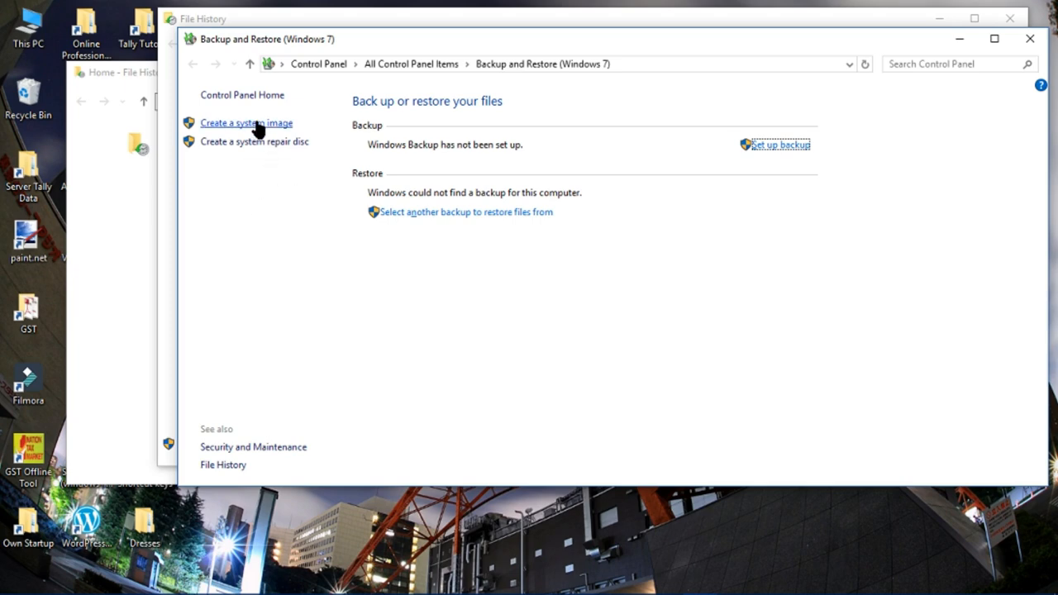
mouse_move(251, 126)
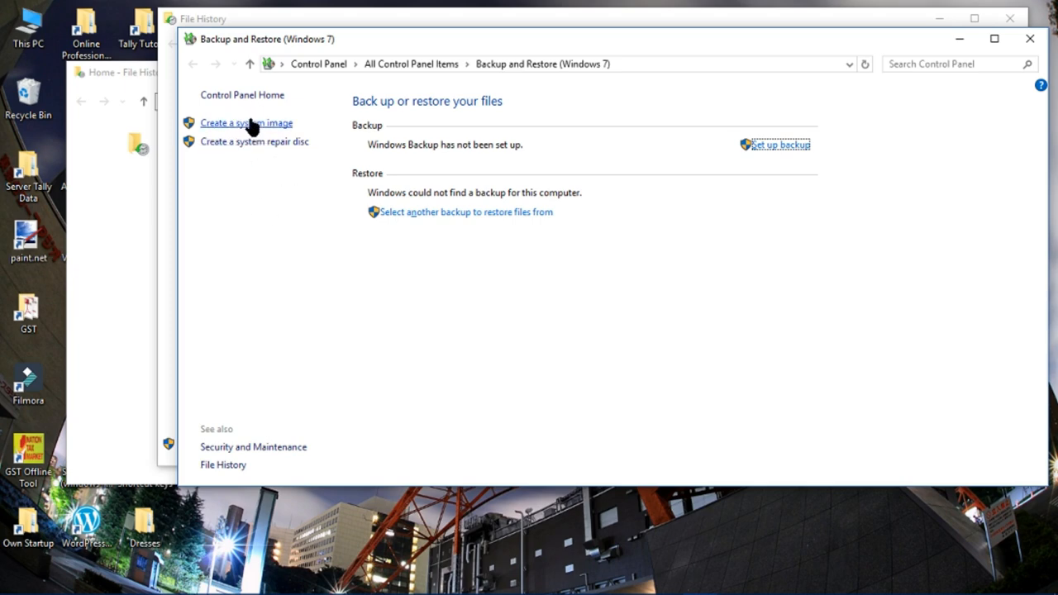
mouse_move(244, 136)
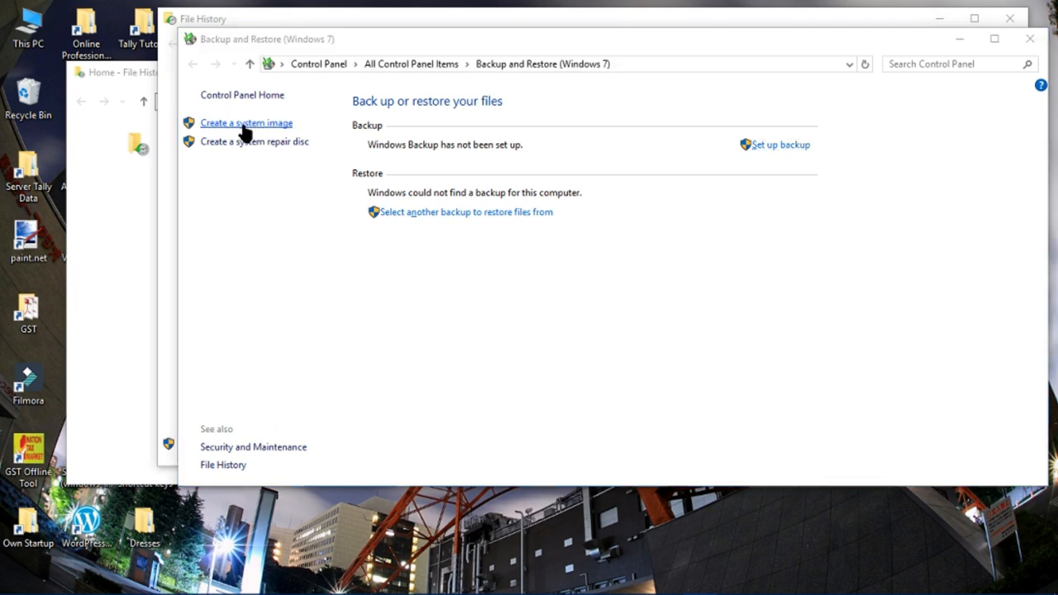
Step: Launch the Create a system image wizard from the Backup and Restore left pane
click(245, 122)
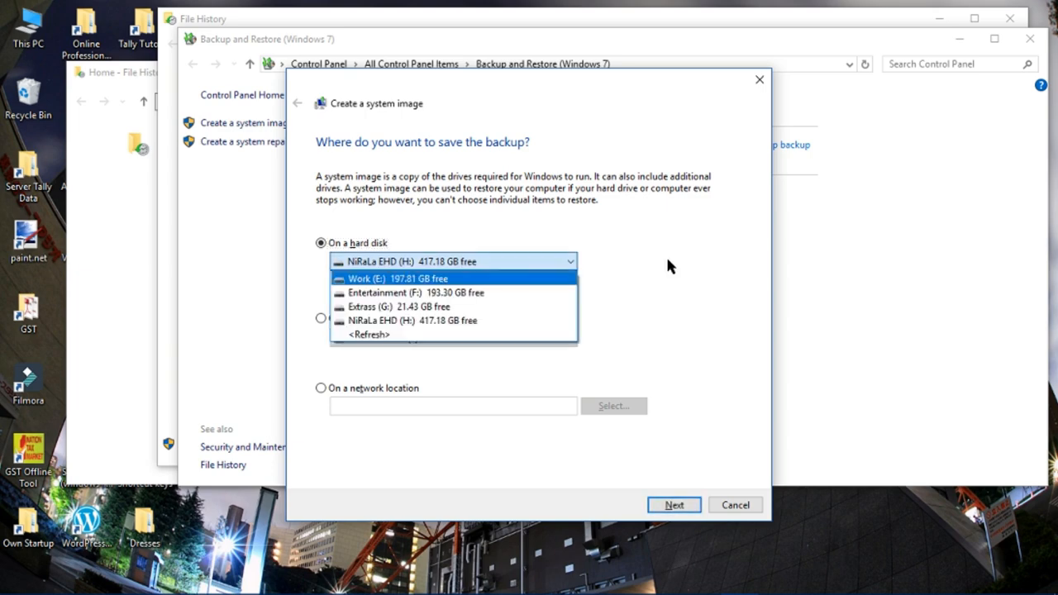
mouse_move(490, 273)
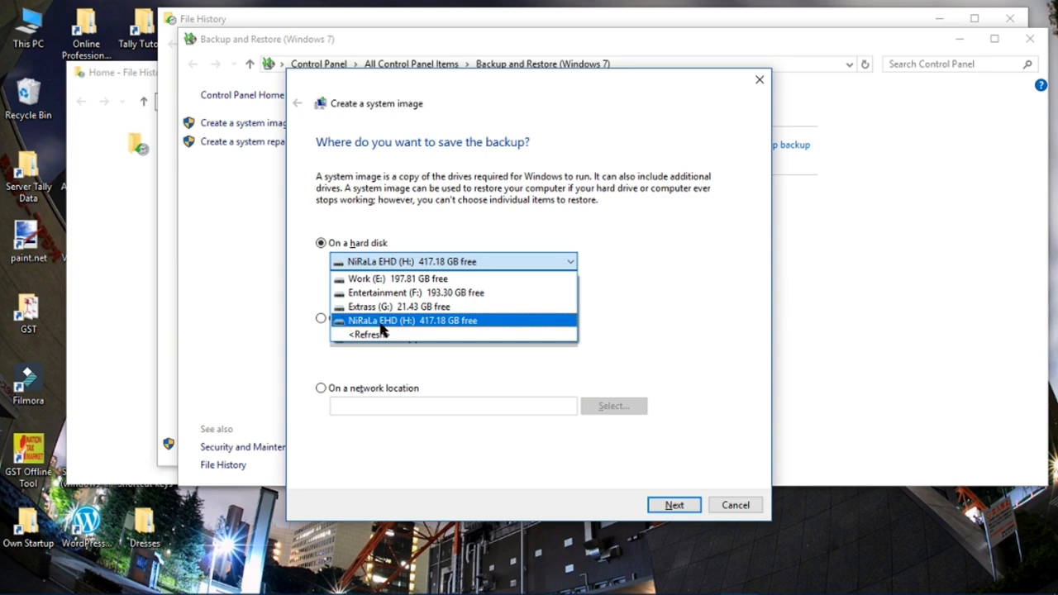
mouse_move(426, 332)
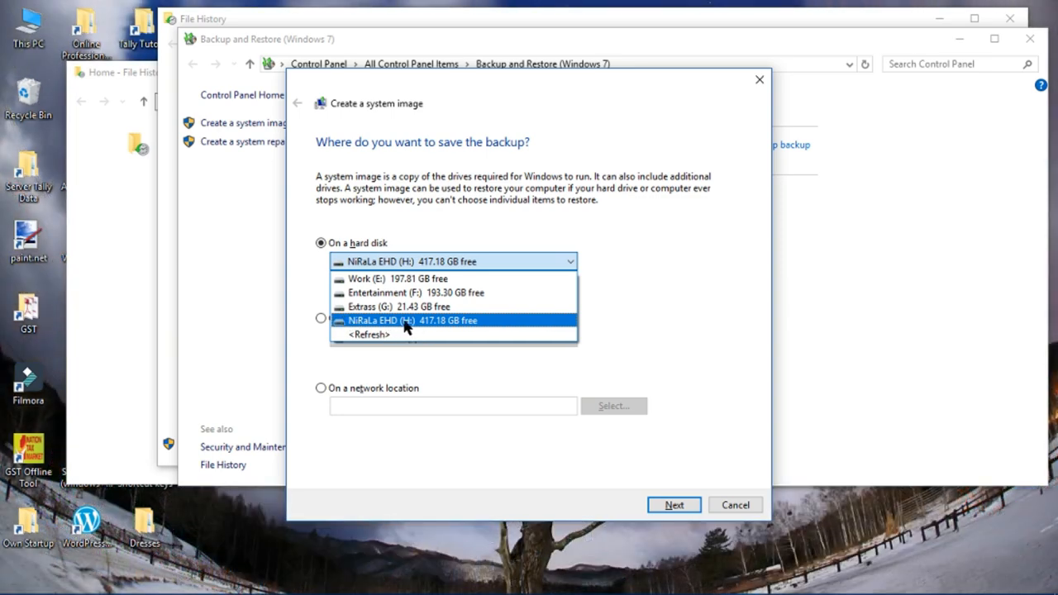
Step: Choose NiRaLa EHD (H:) 417.18 GB free as the hard disk backup destination
click(410, 321)
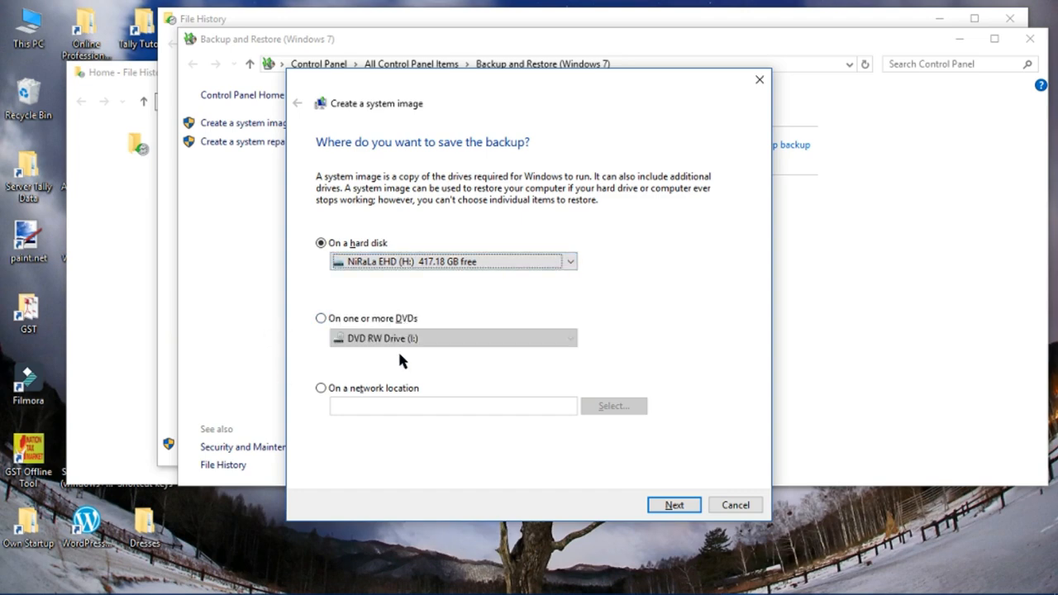
mouse_move(321, 317)
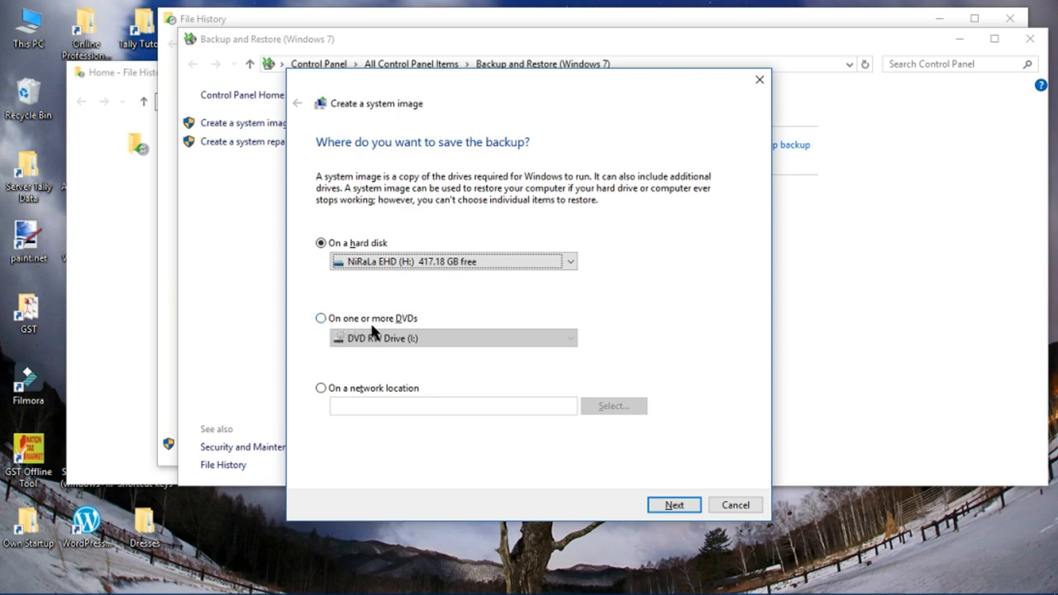
mouse_move(394, 325)
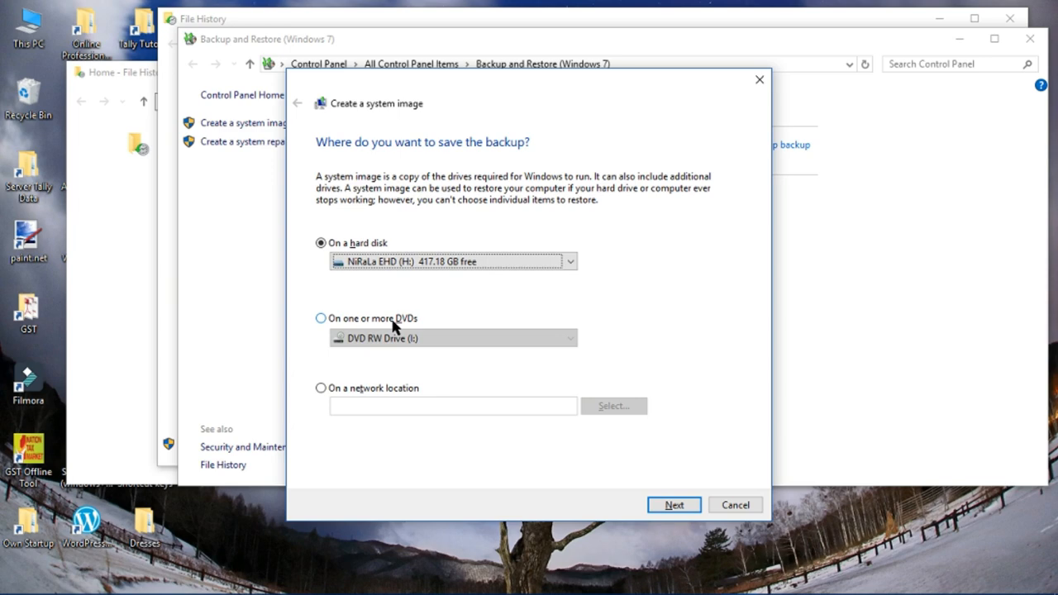
mouse_move(410, 324)
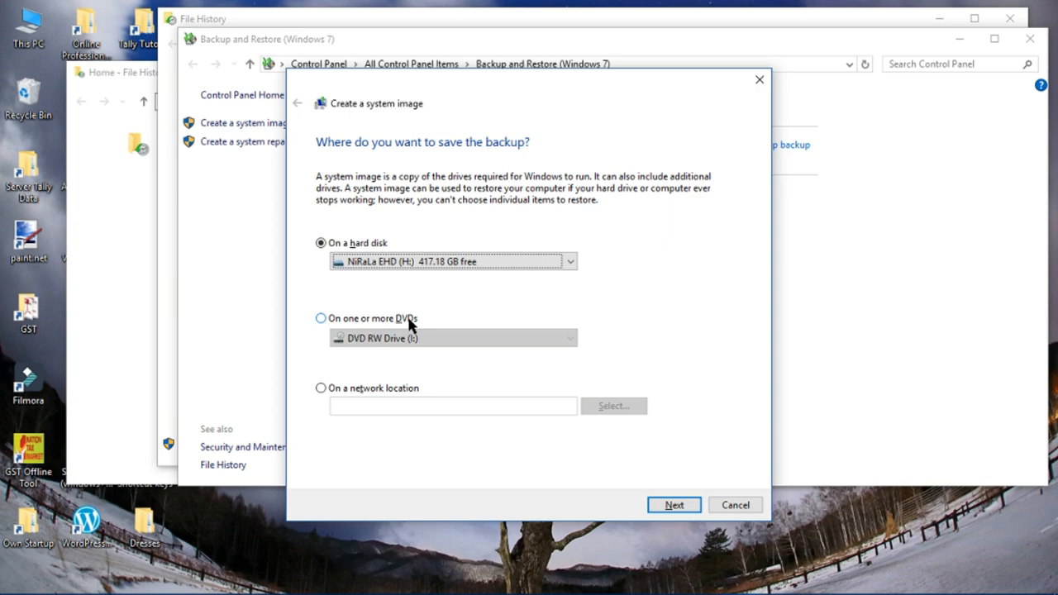
mouse_move(429, 331)
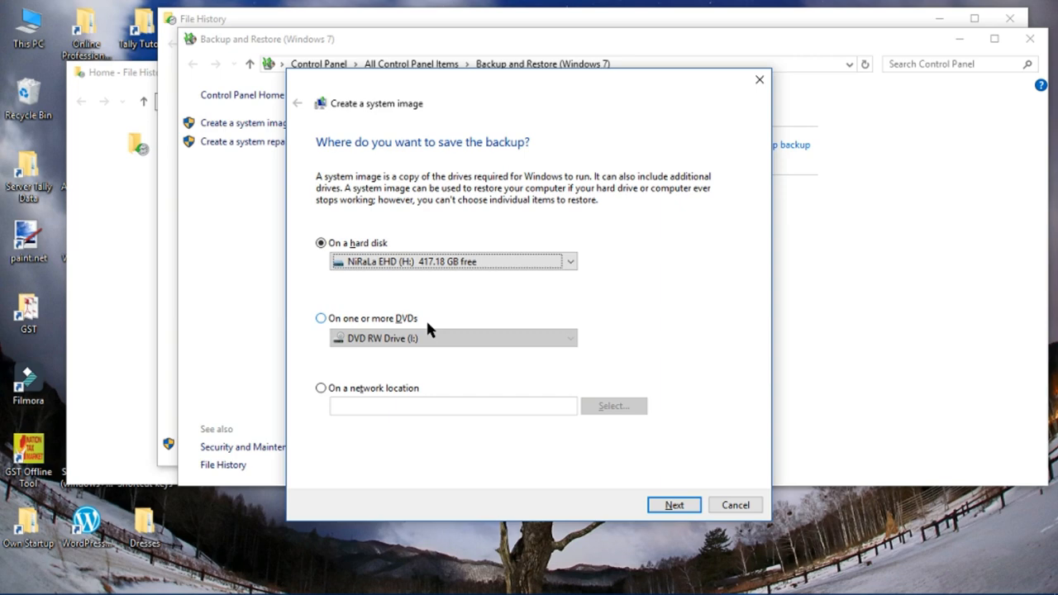
mouse_move(405, 324)
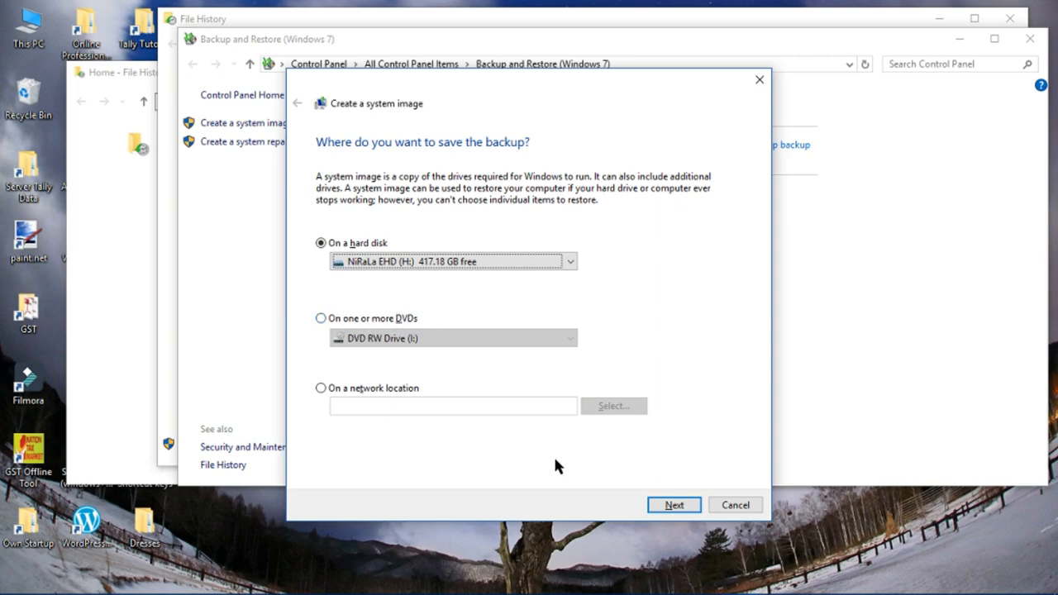
mouse_move(675, 505)
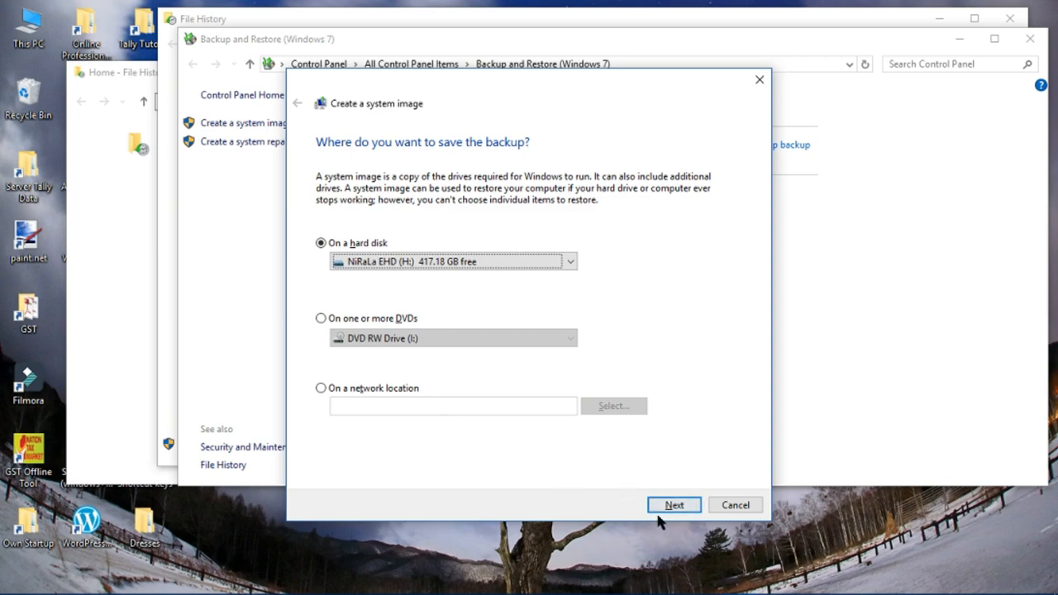
Step: Keep EFI System Partition, C: and D: selected, other drives unchecked, and proceed to confirmation
click(673, 505)
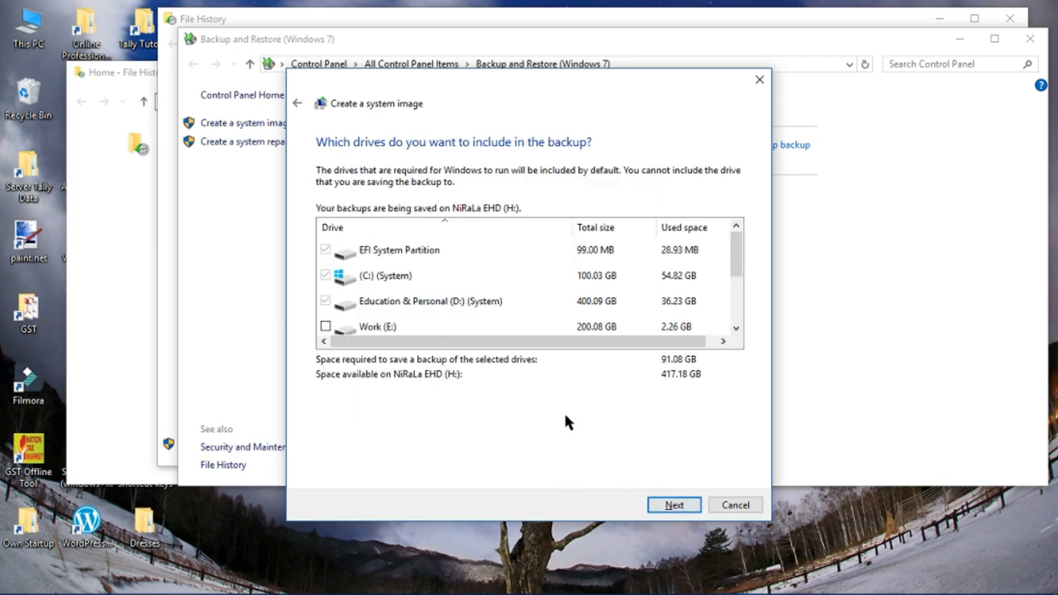
mouse_move(466, 311)
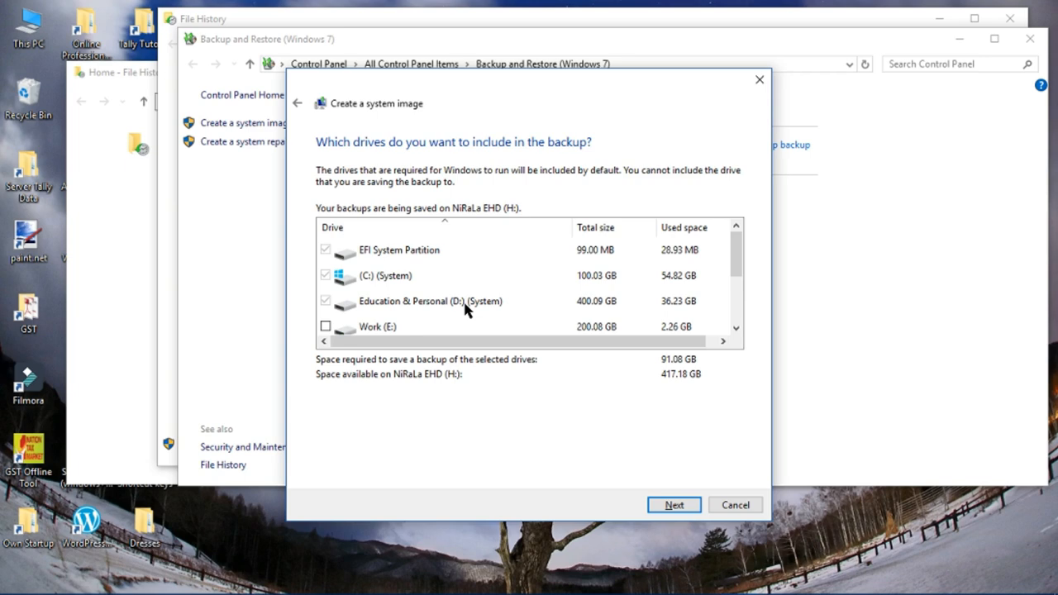
mouse_move(473, 309)
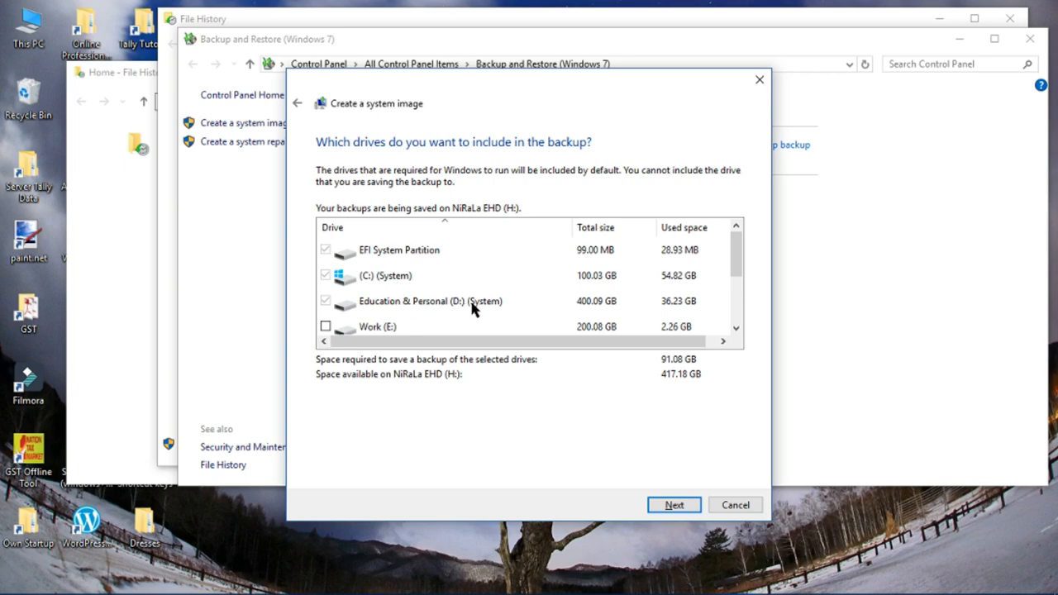
mouse_move(400, 304)
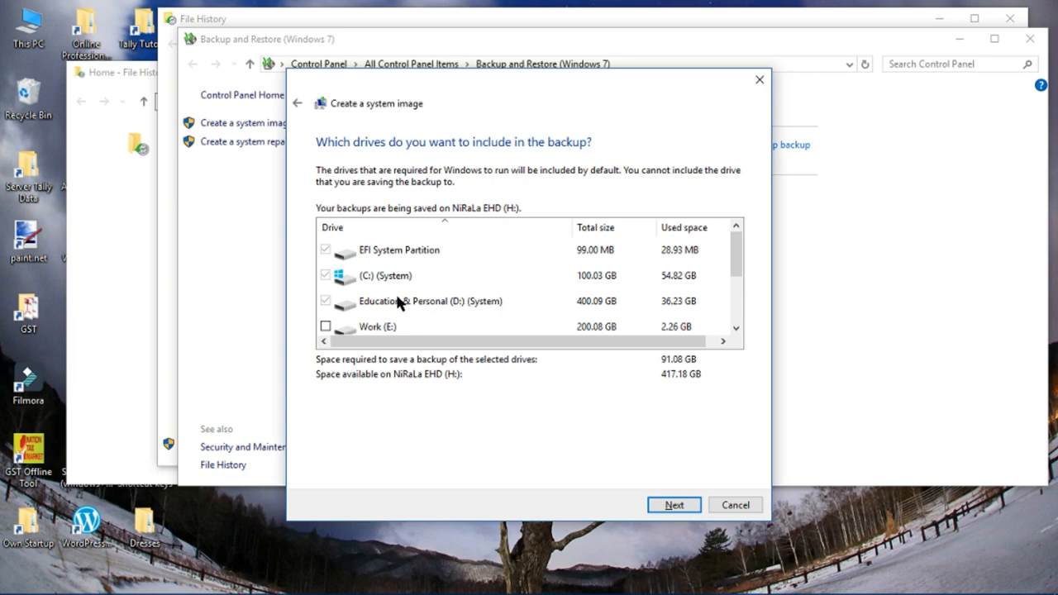
mouse_move(331, 311)
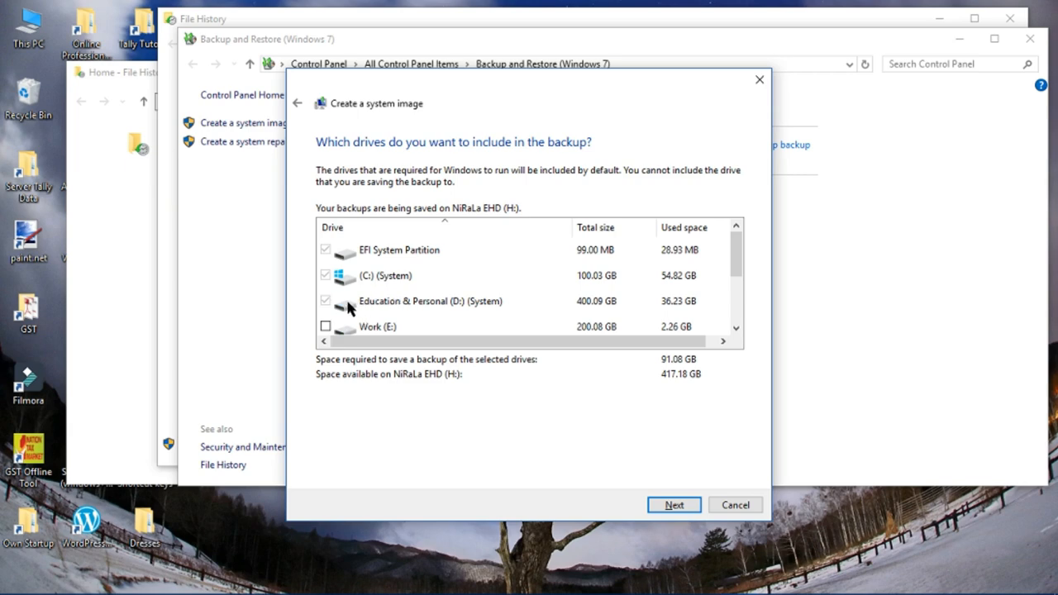
mouse_move(392, 307)
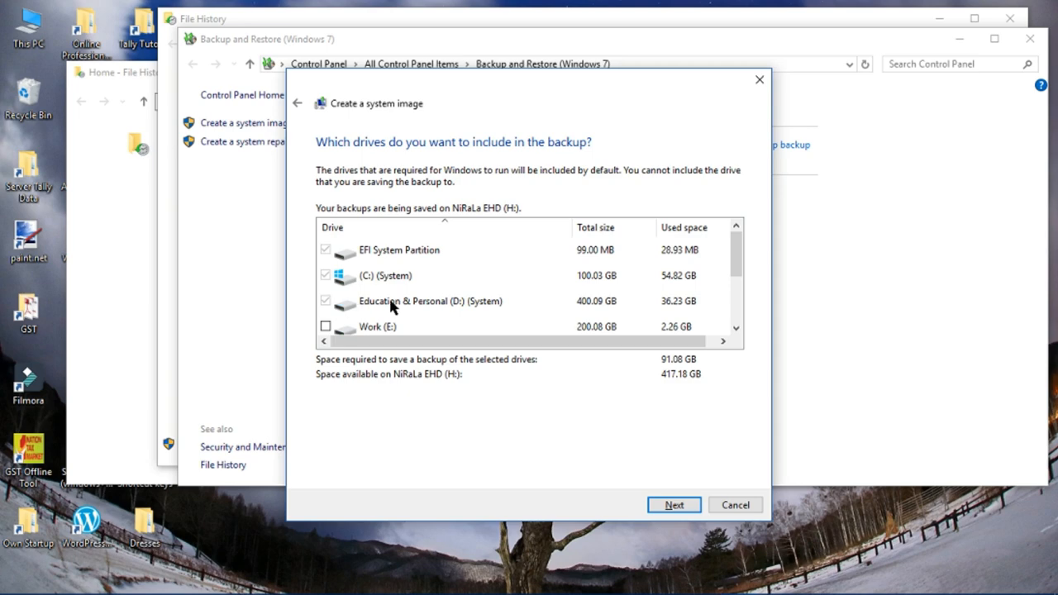
click(324, 301)
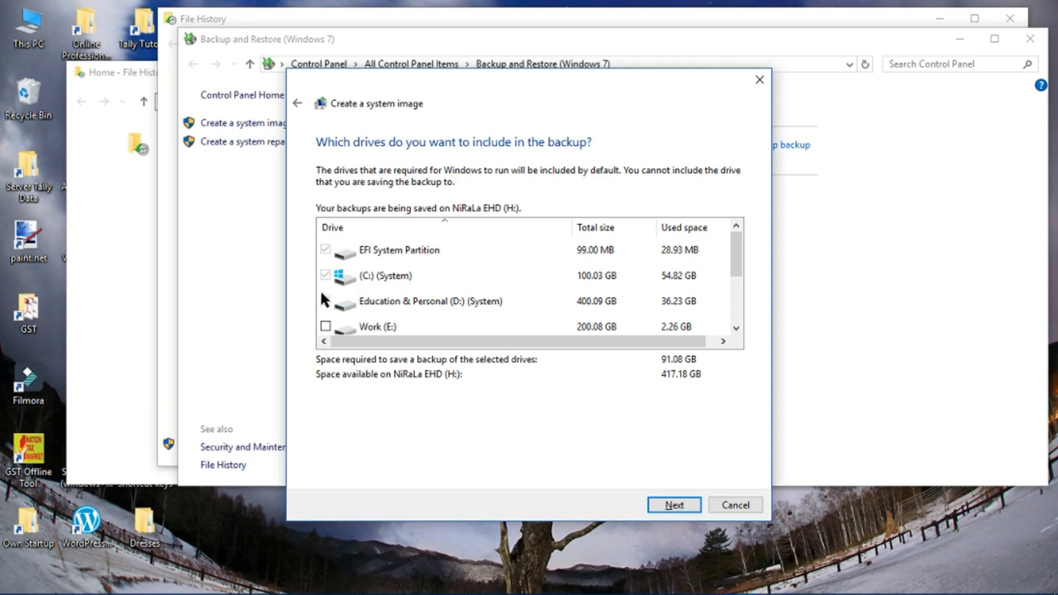
click(324, 301)
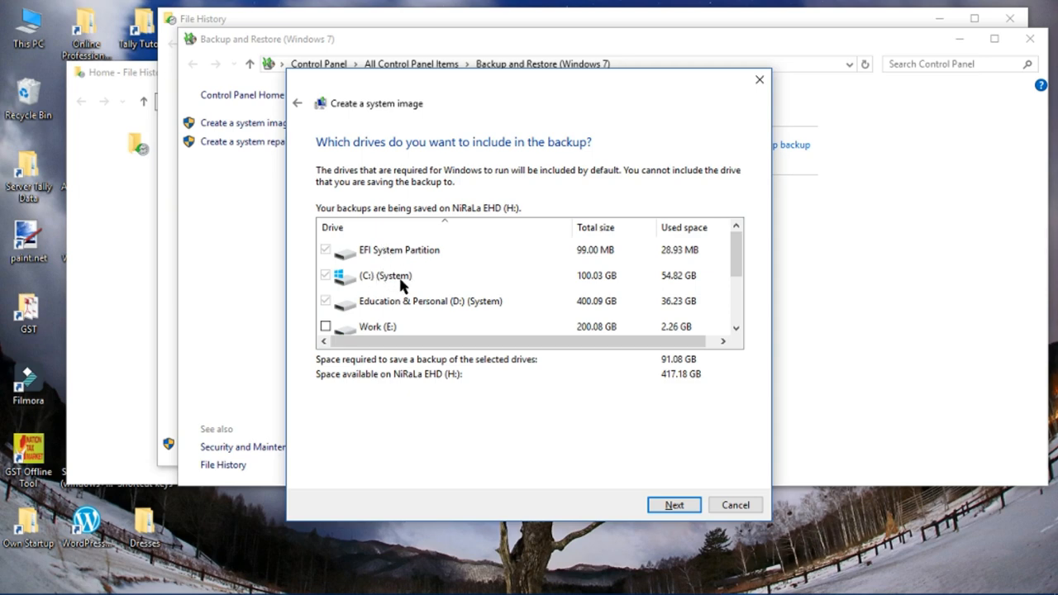
mouse_move(378, 311)
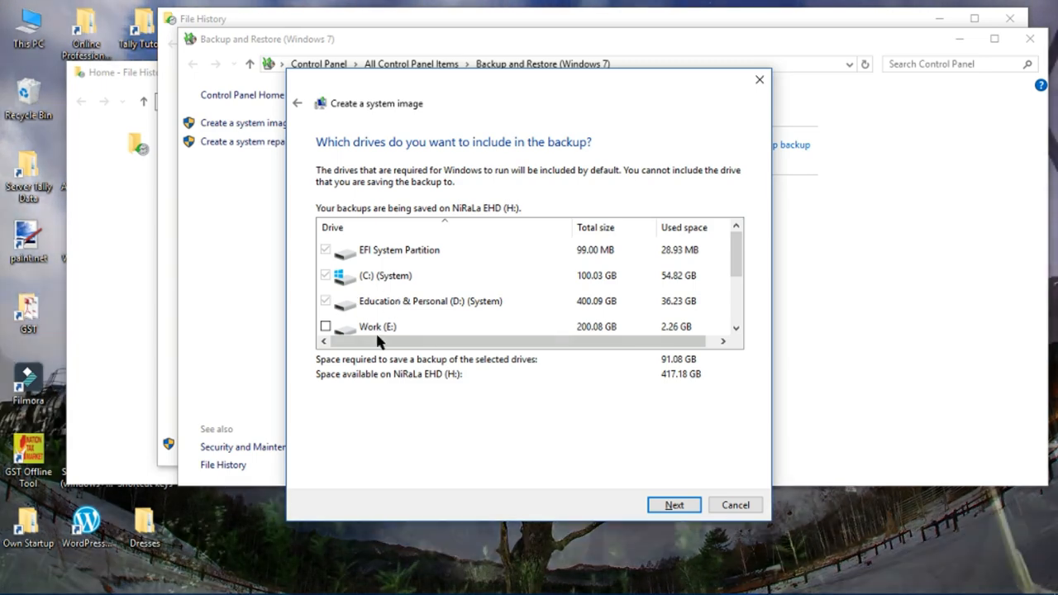
mouse_move(741, 257)
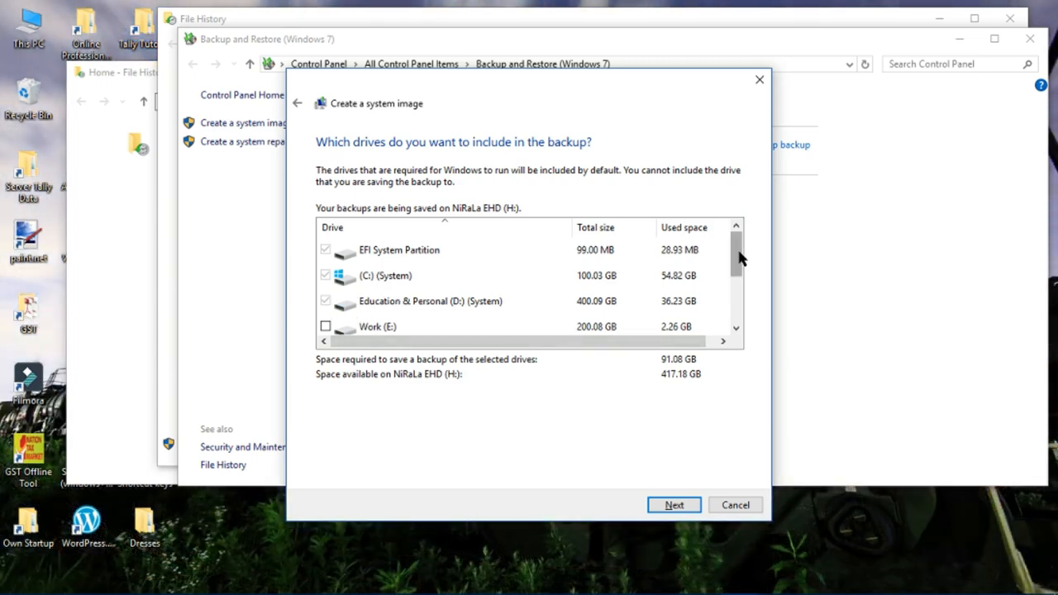
scroll(down, 3)
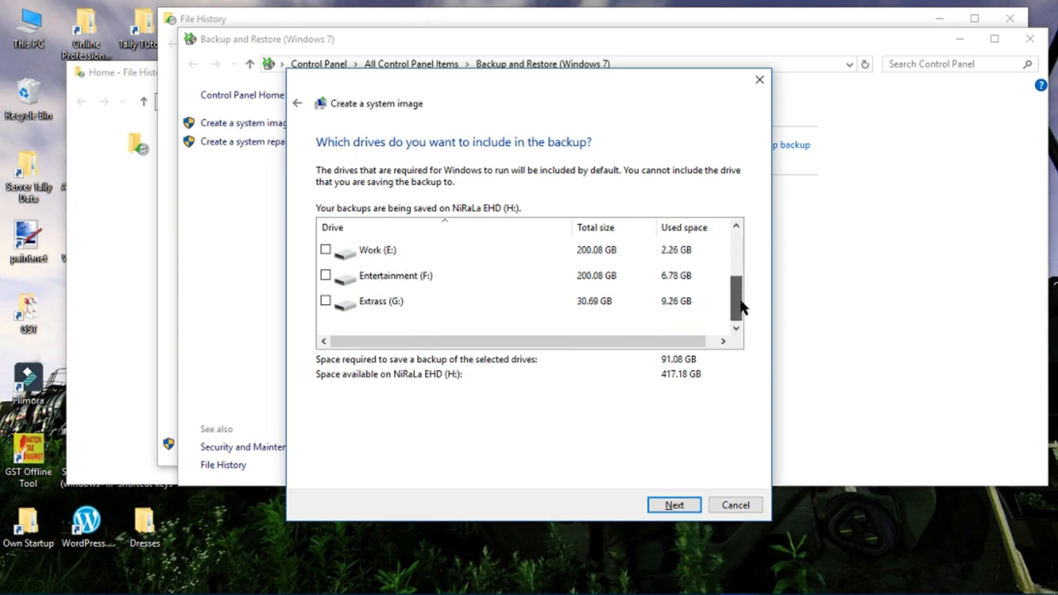
scroll(up, 3)
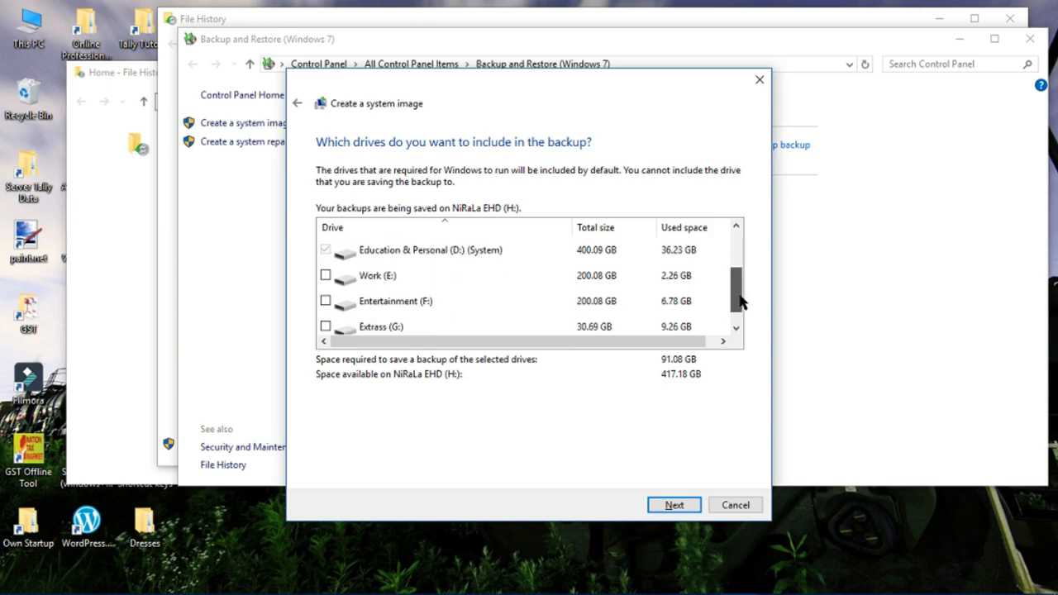
scroll(up, 3)
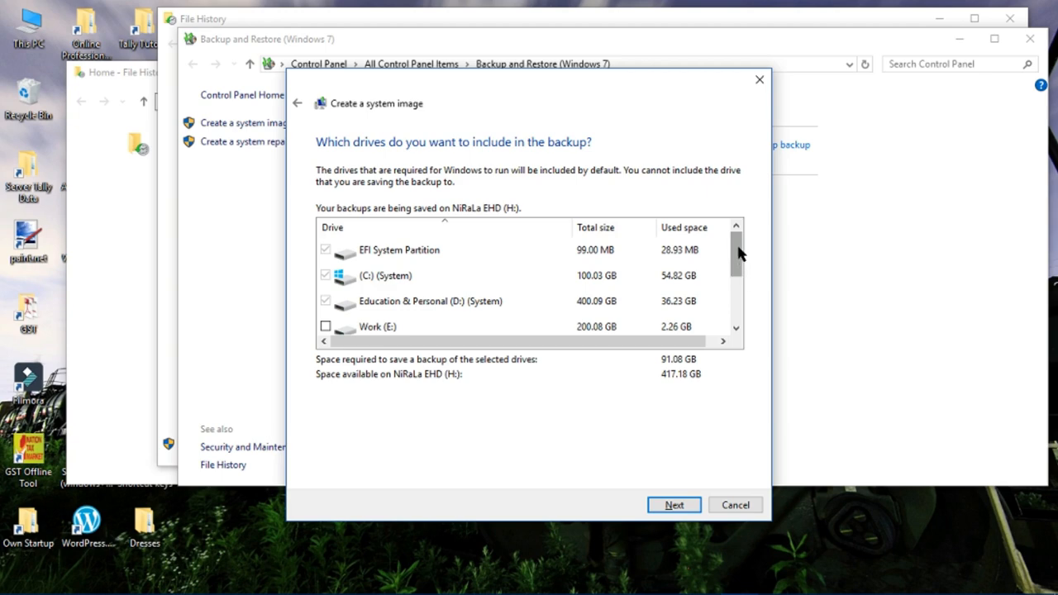
mouse_move(691, 456)
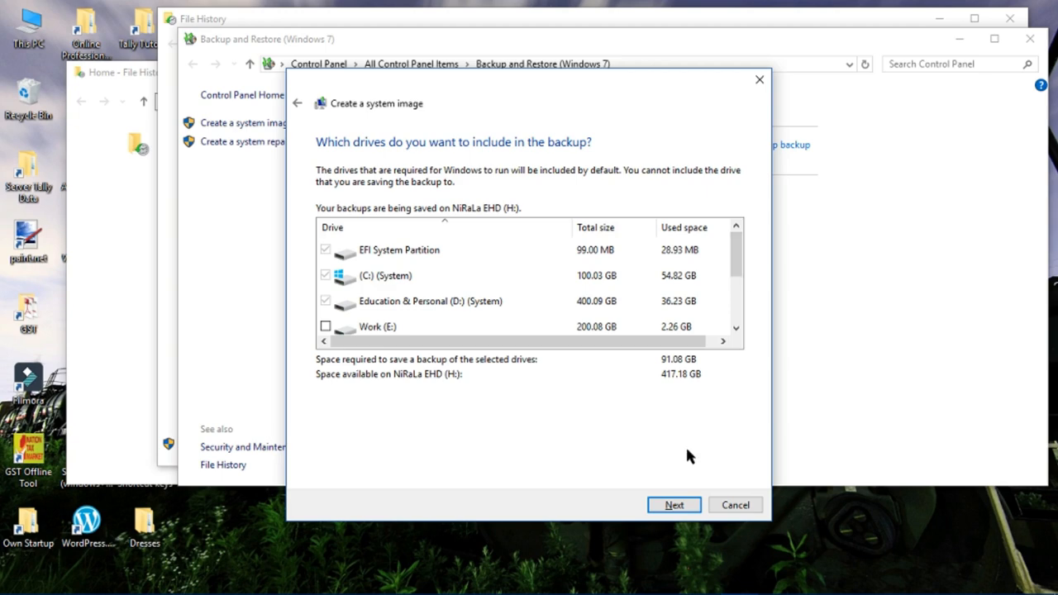
mouse_move(704, 489)
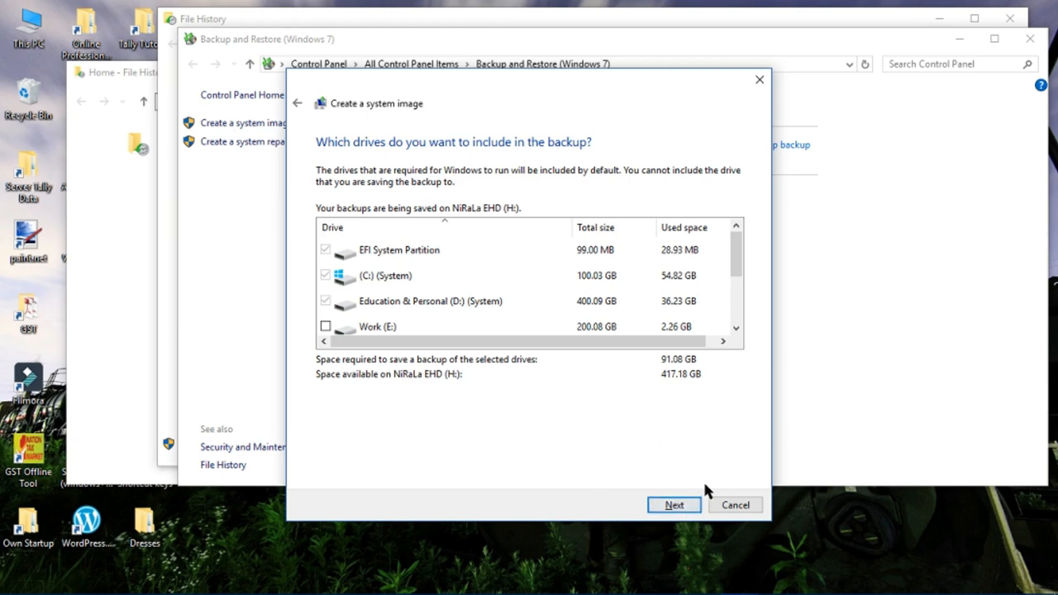
mouse_move(684, 466)
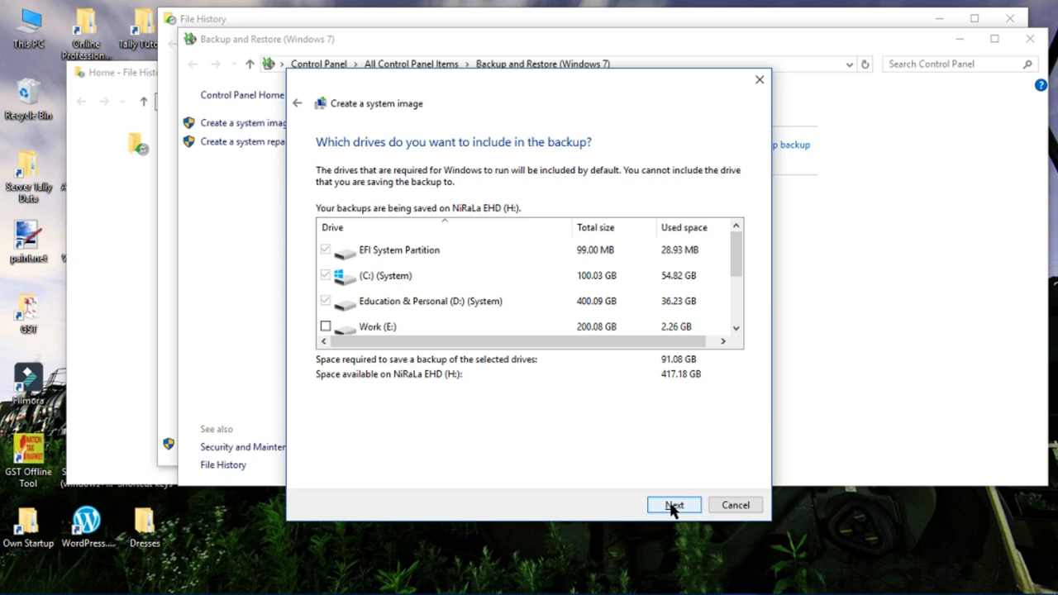
click(675, 506)
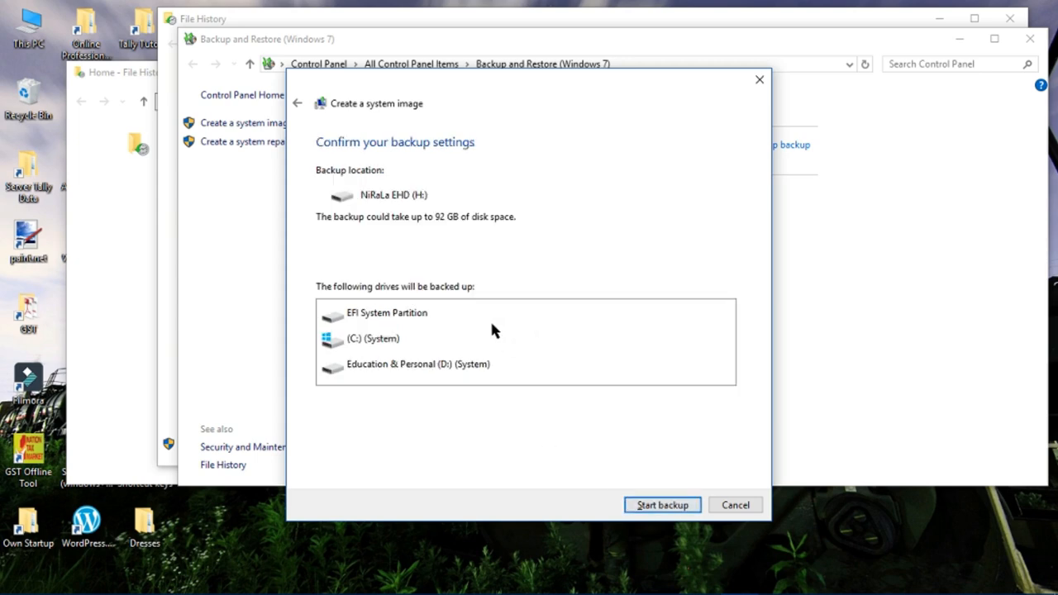
mouse_move(354, 301)
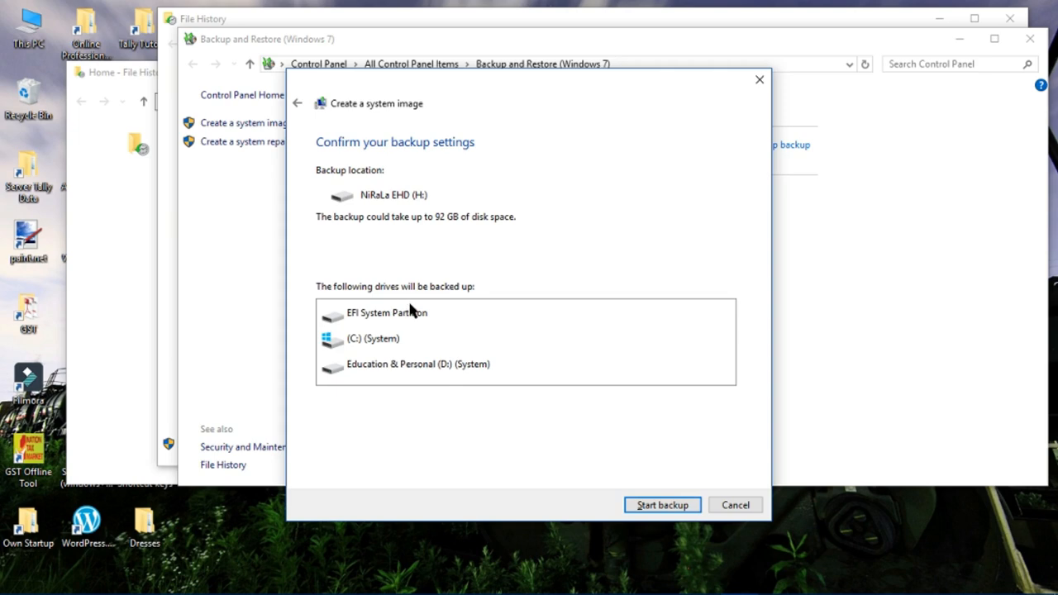
mouse_move(416, 331)
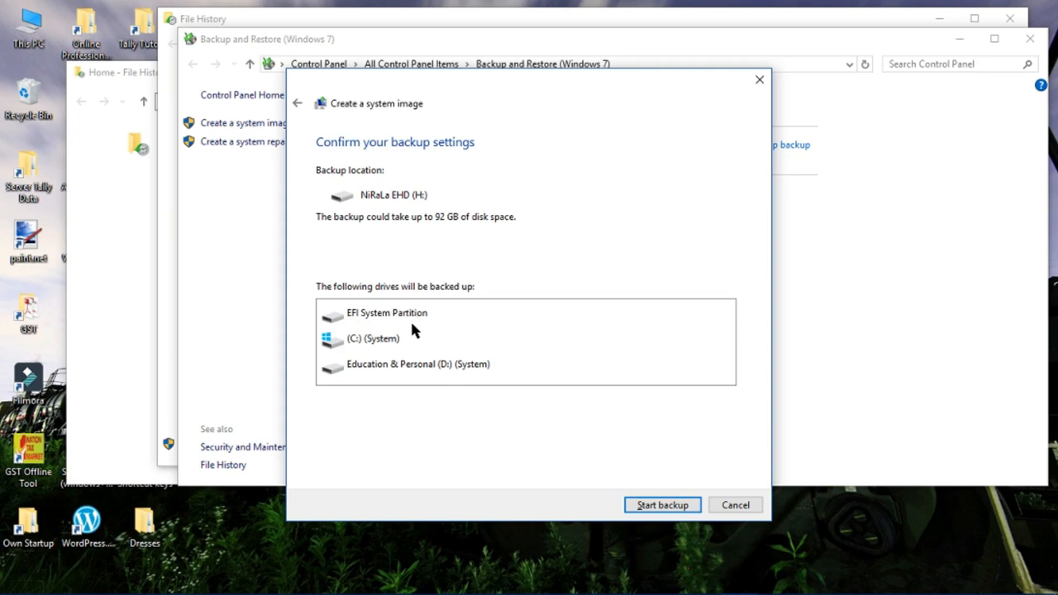
mouse_move(450, 327)
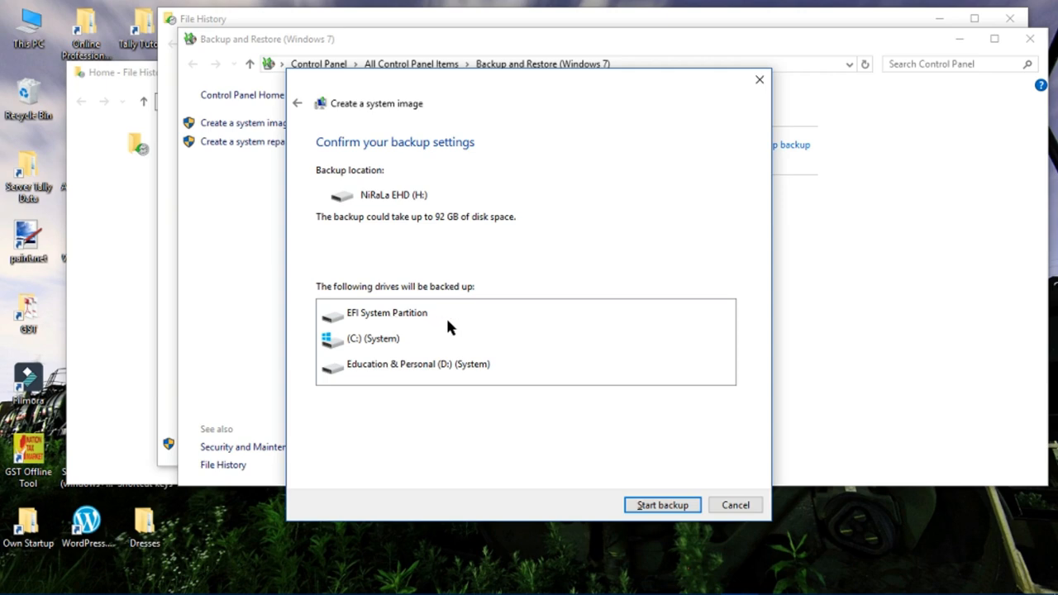
mouse_move(436, 317)
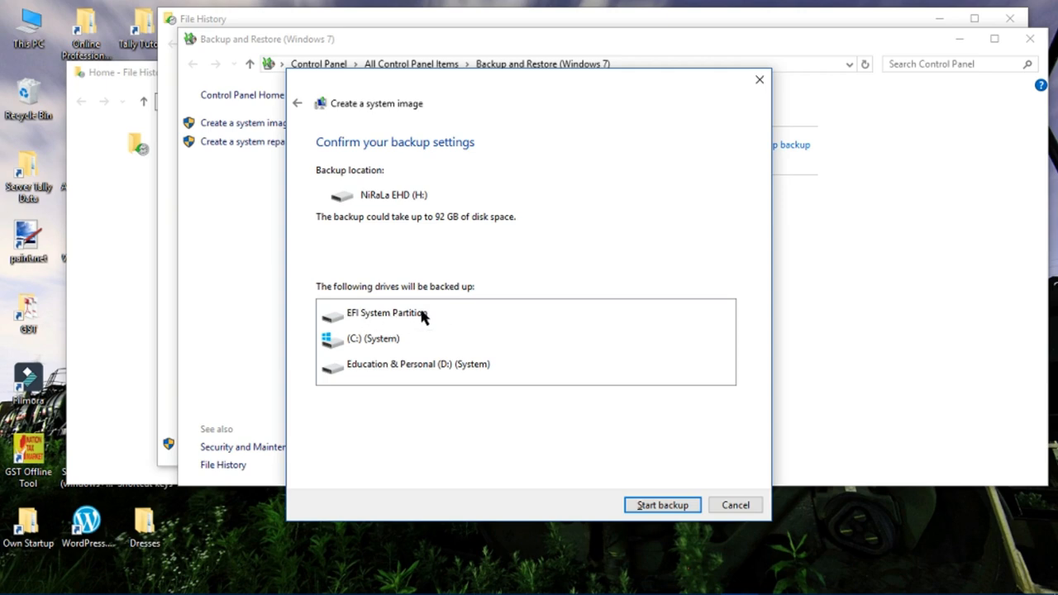
mouse_move(370, 324)
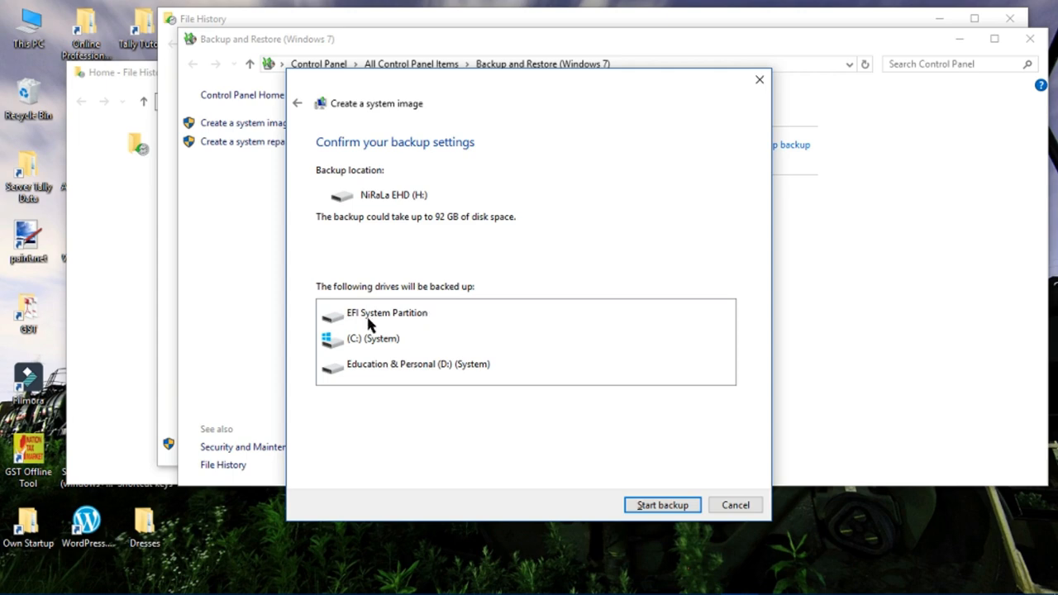
mouse_move(377, 311)
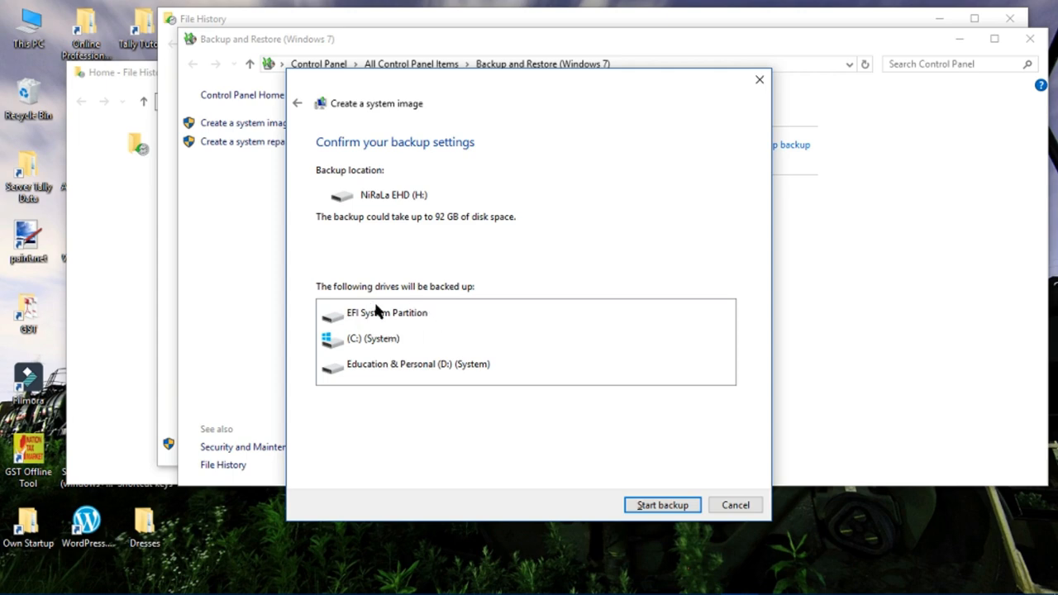
mouse_move(358, 342)
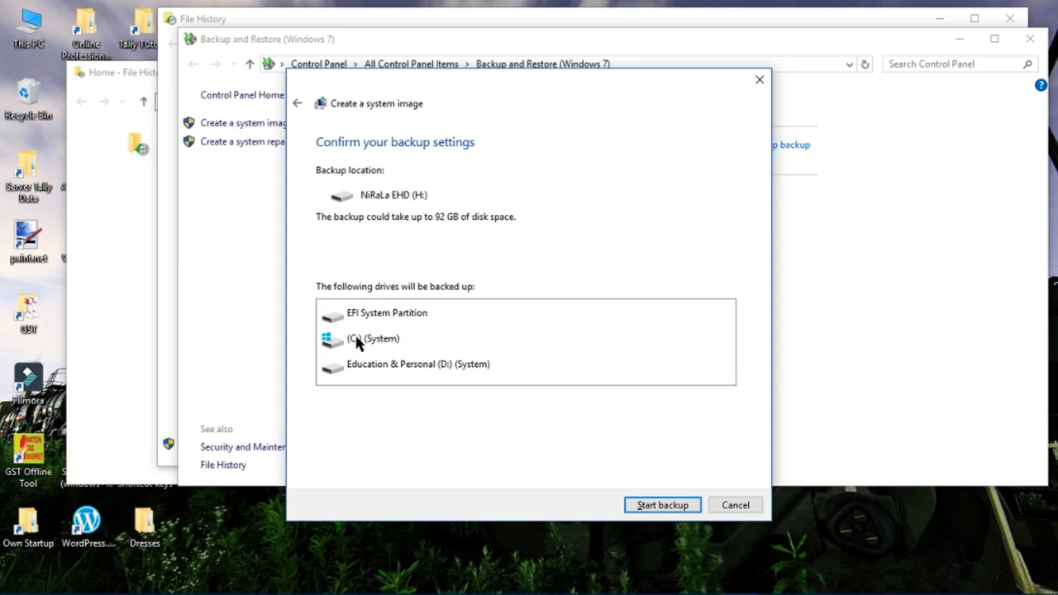
mouse_move(433, 377)
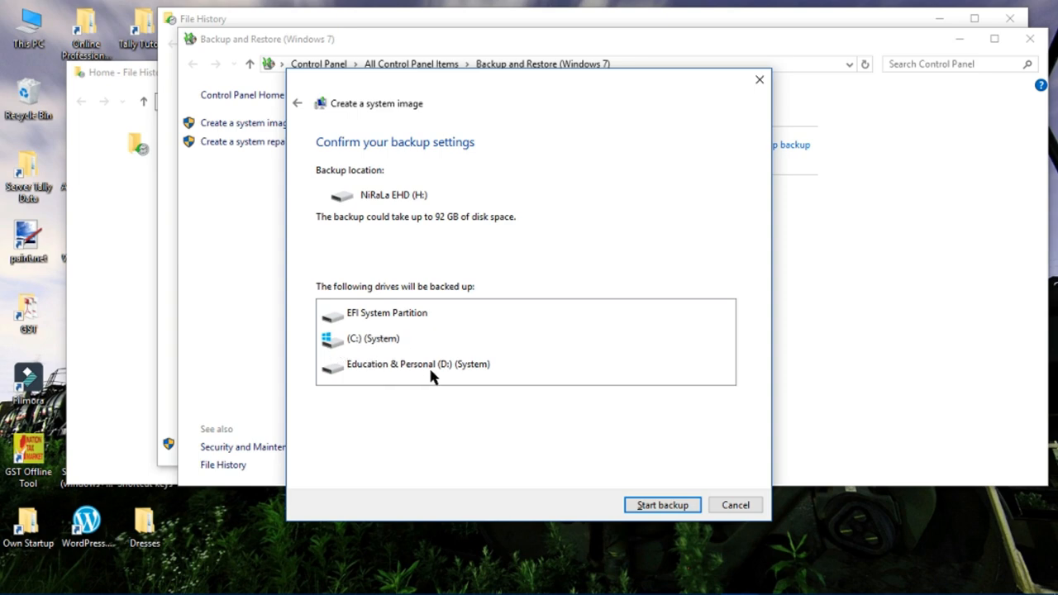
mouse_move(381, 379)
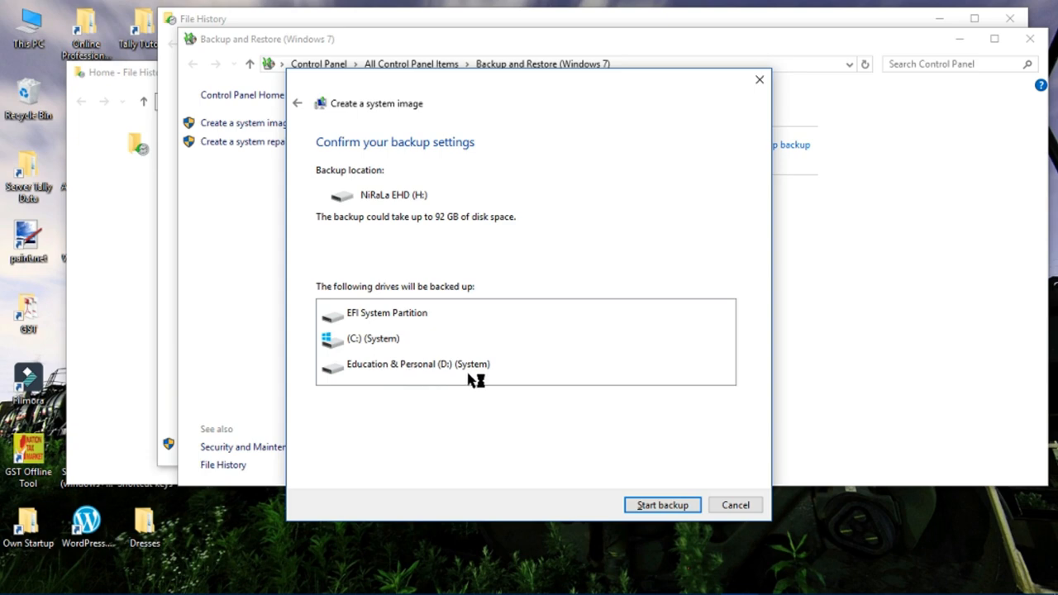
mouse_move(483, 377)
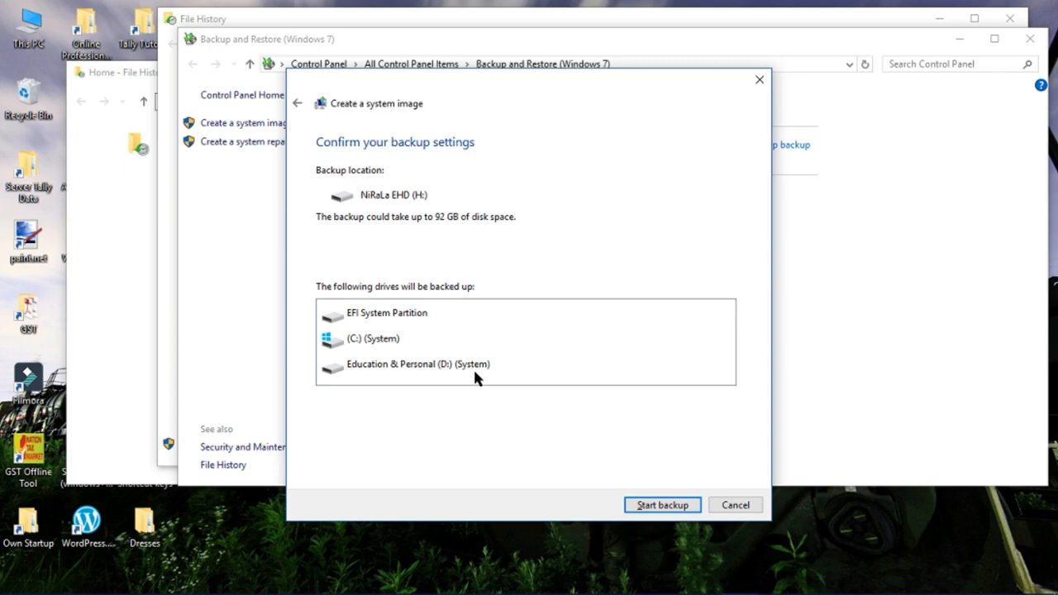
mouse_move(506, 389)
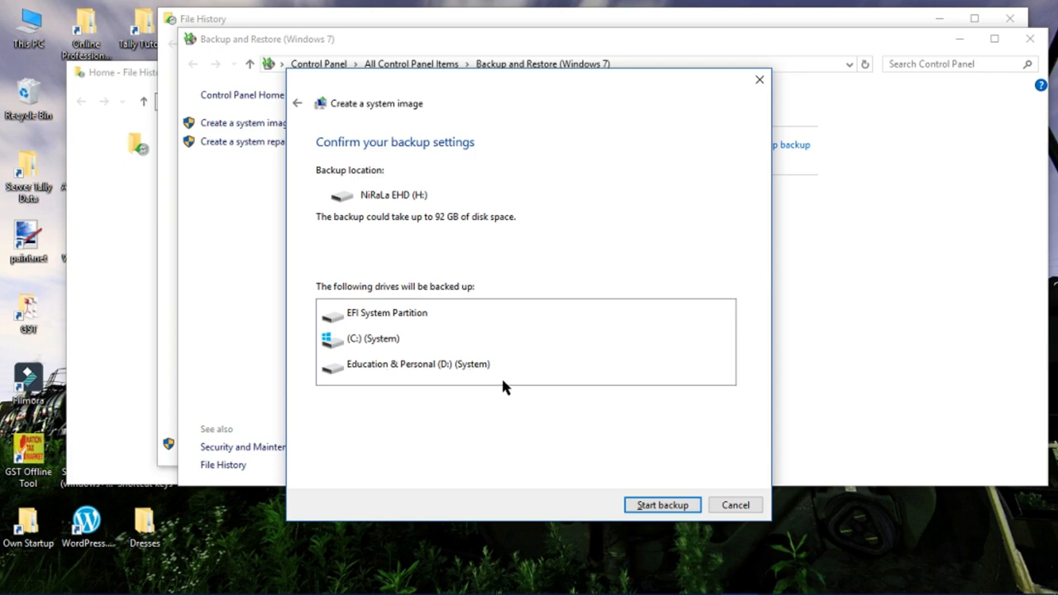
mouse_move(443, 377)
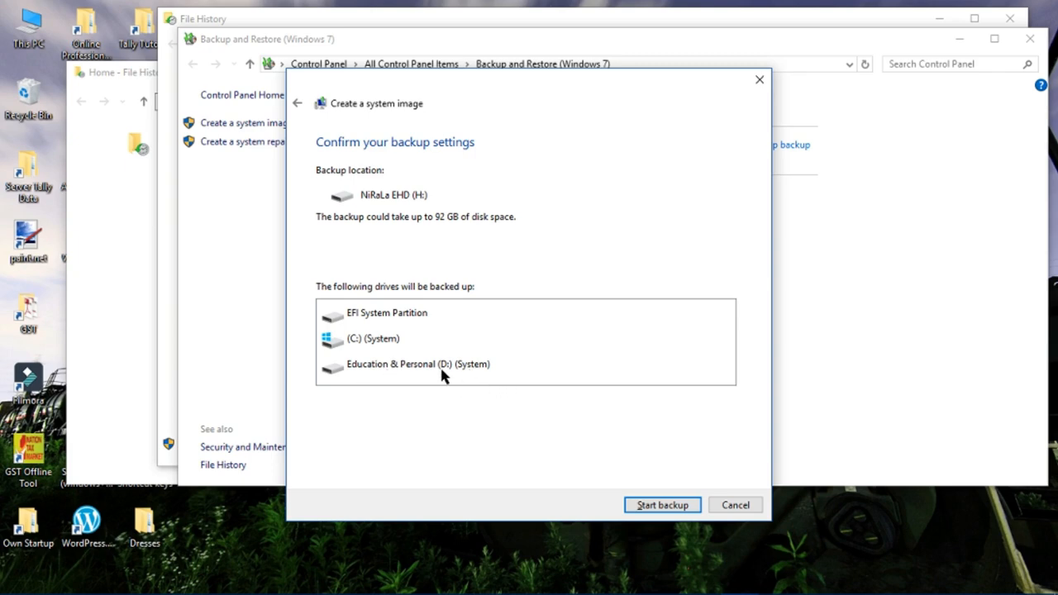
mouse_move(467, 367)
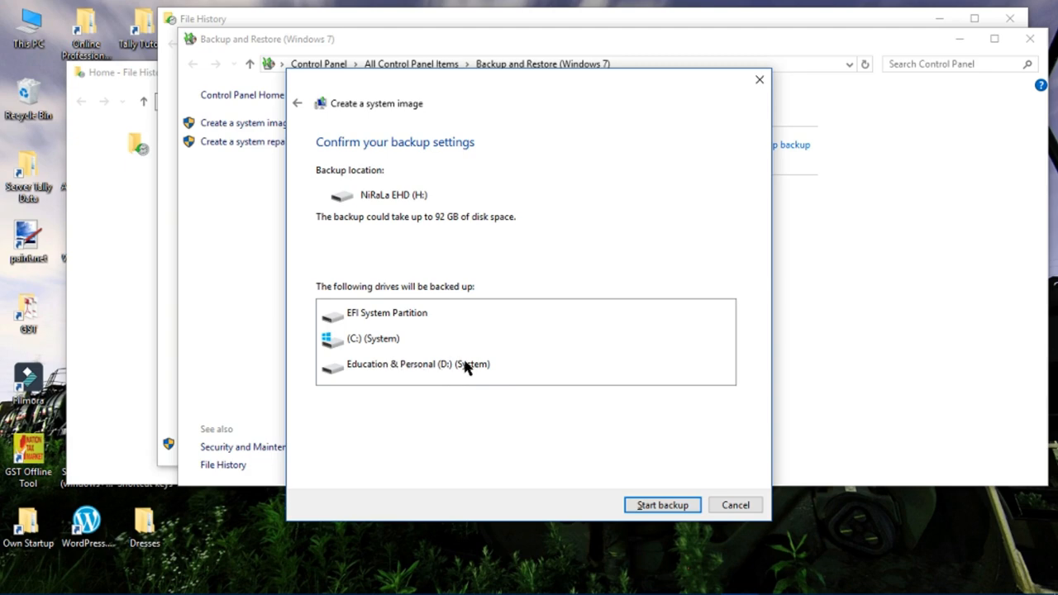
mouse_move(645, 473)
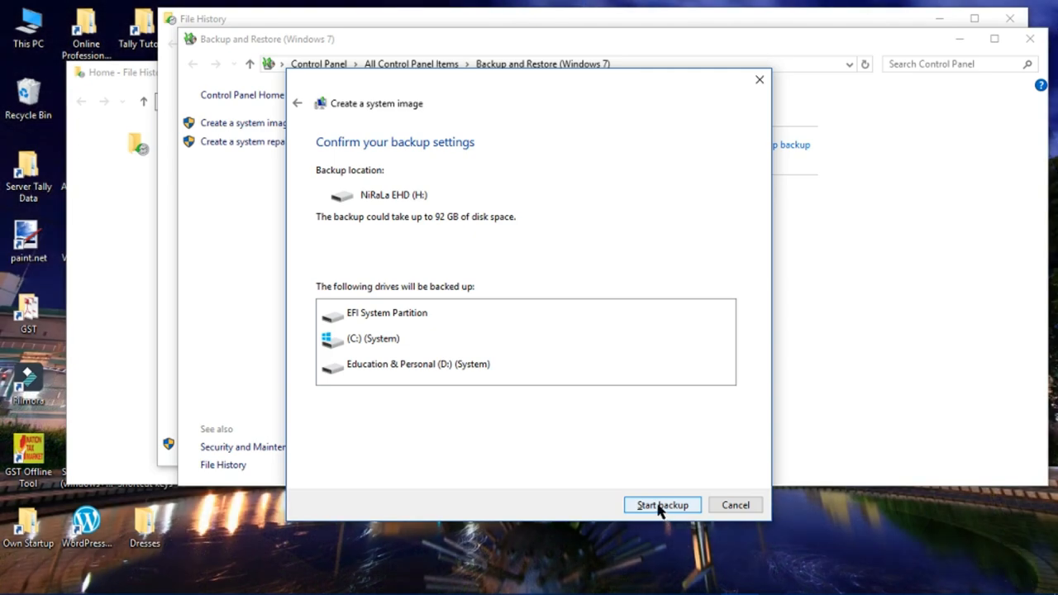
Step: Start the system image backup of EFI, C: and D: onto NiRaLa EHD (H:)
click(662, 506)
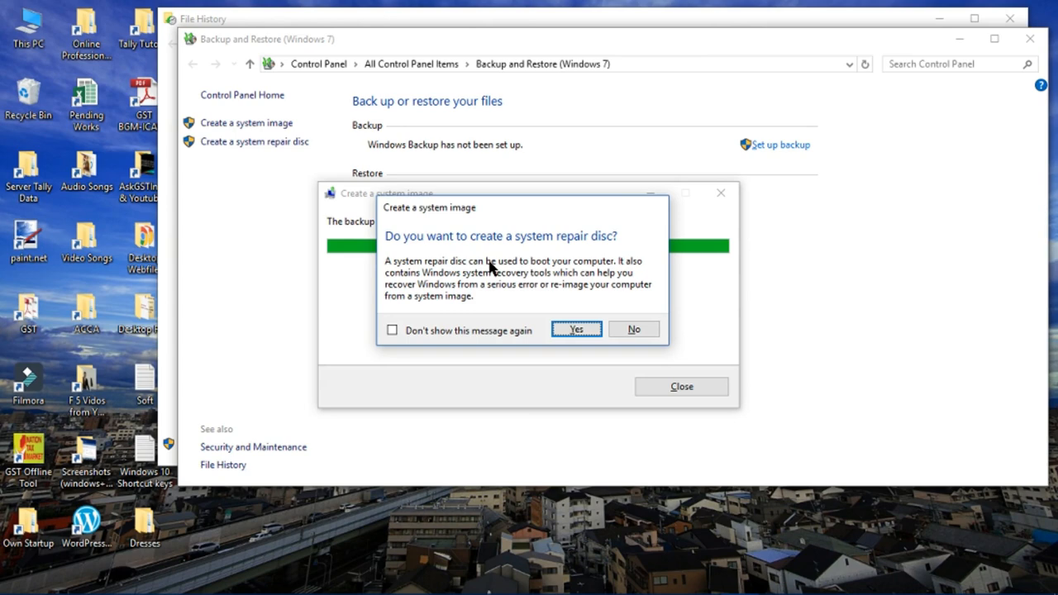
mouse_move(579, 266)
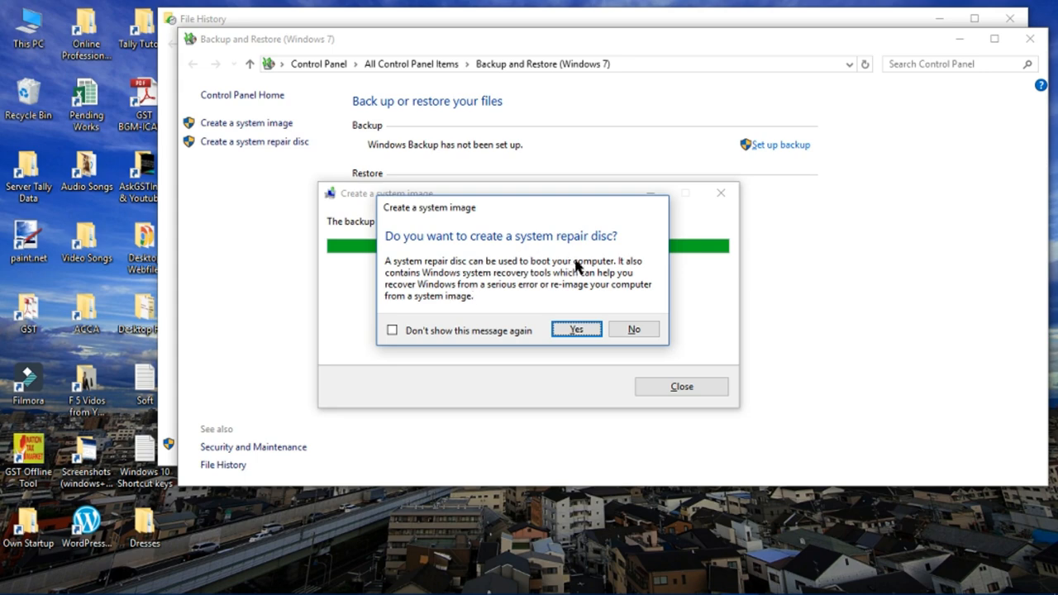
mouse_move(635, 321)
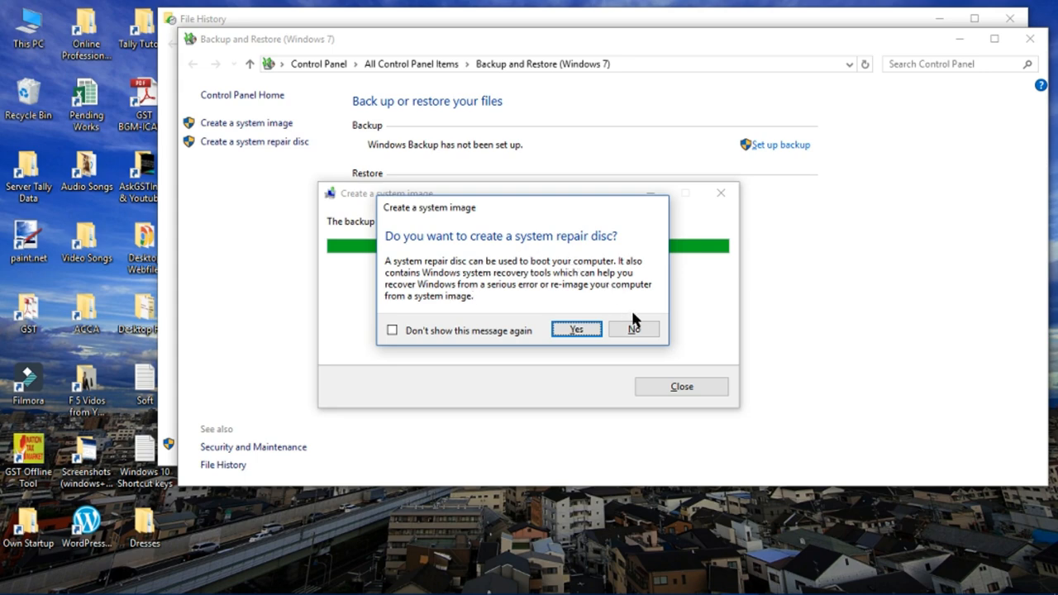
Step: Decline the repair disc, close the finished backup and Backup and Restore, and launch File Explorer
click(634, 330)
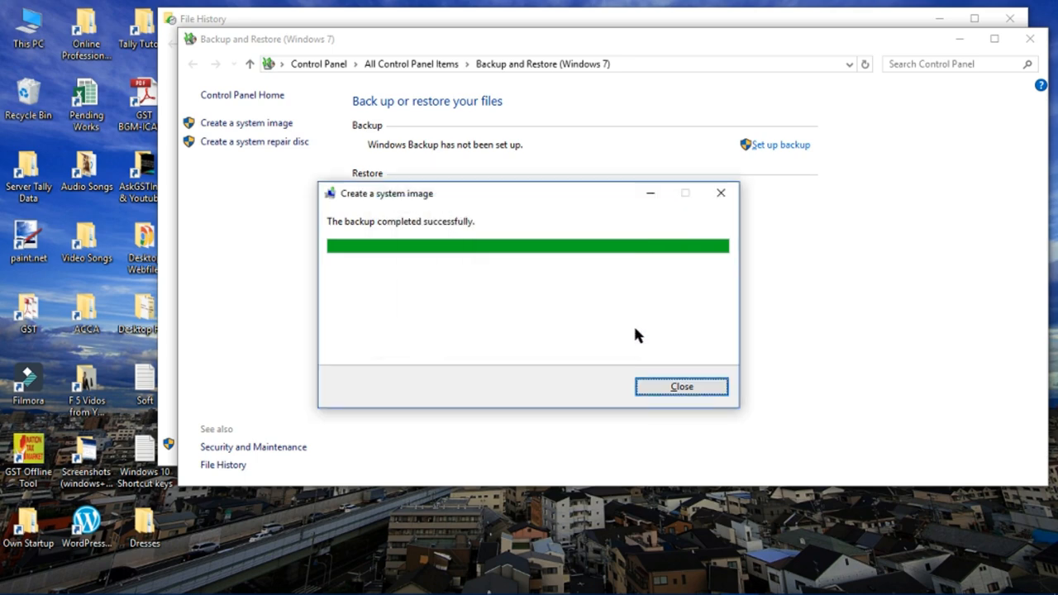
mouse_move(602, 367)
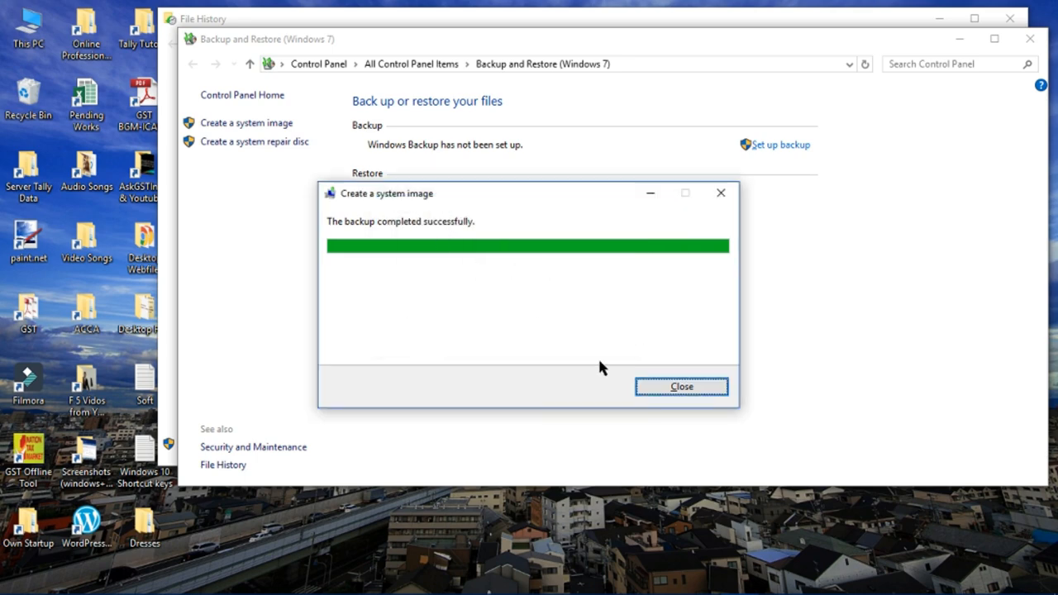
click(681, 387)
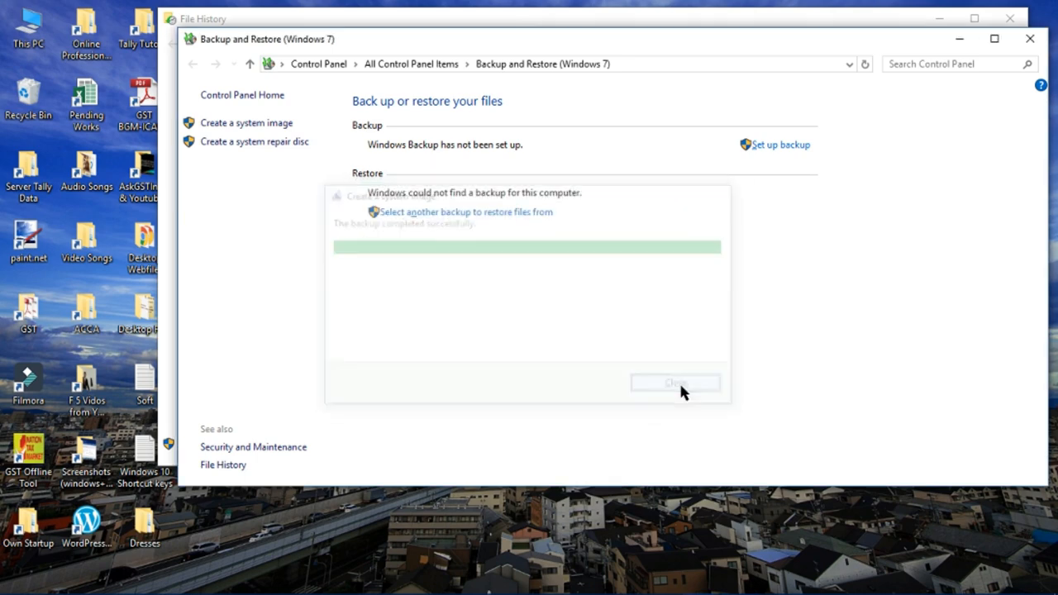
click(675, 383)
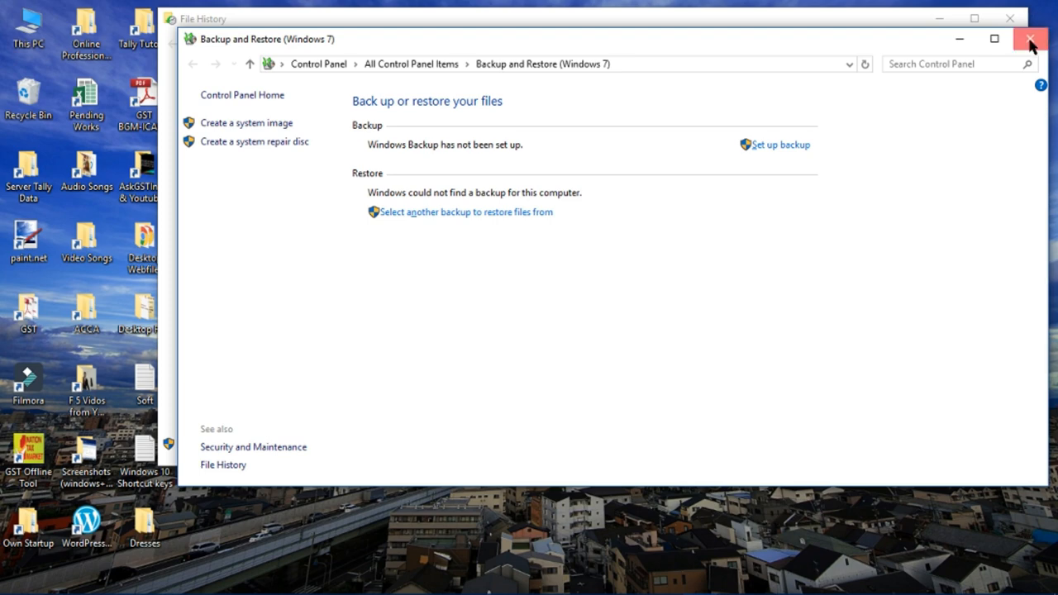
click(222, 465)
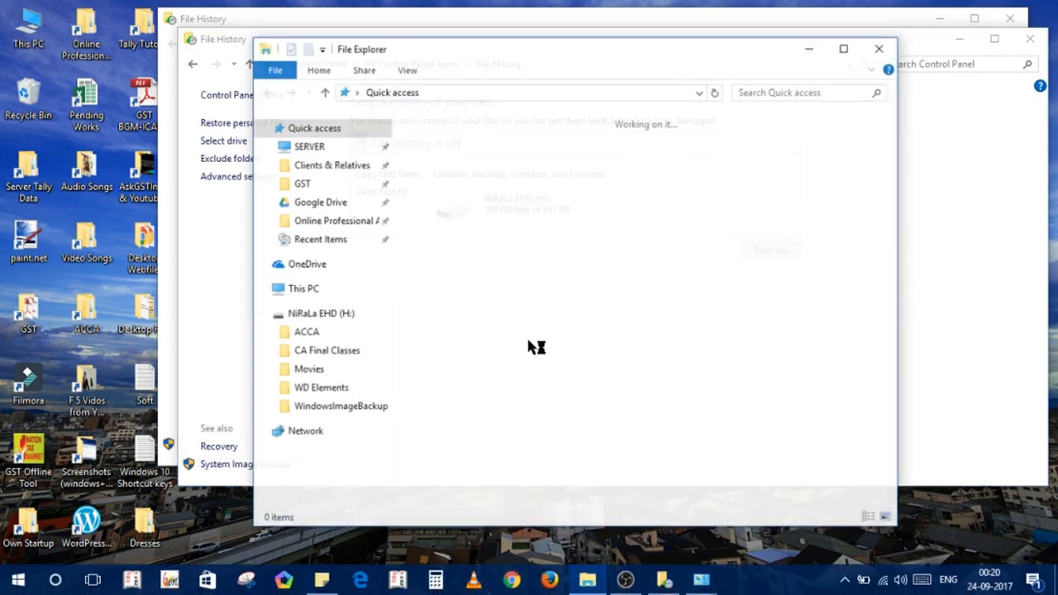
Step: Browse This PC to NiRaLa EHD (H:), open WindowsImageBackup and grant permanent access via Continue
click(304, 288)
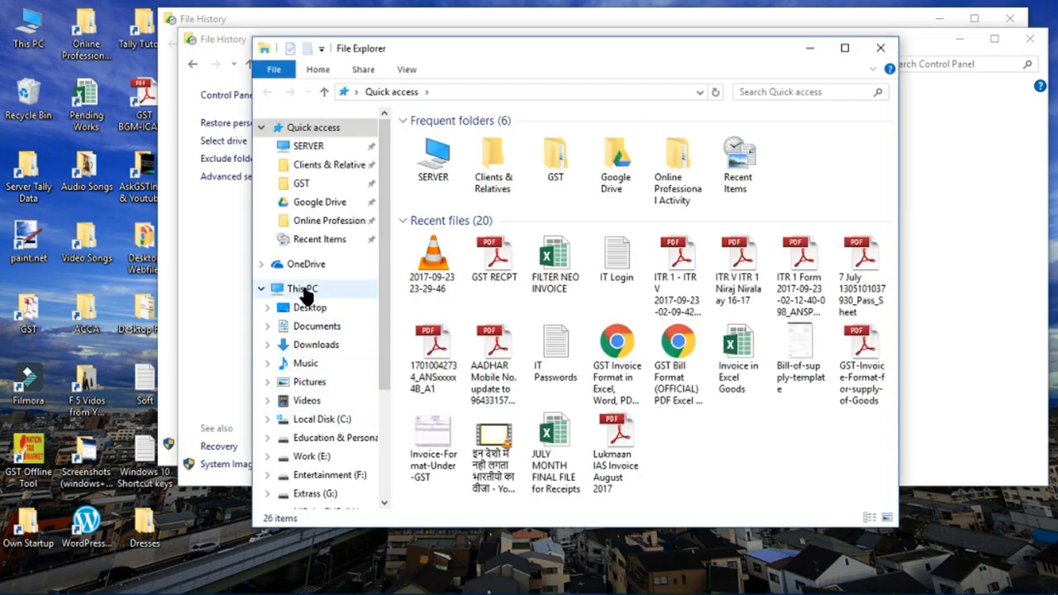
click(301, 287)
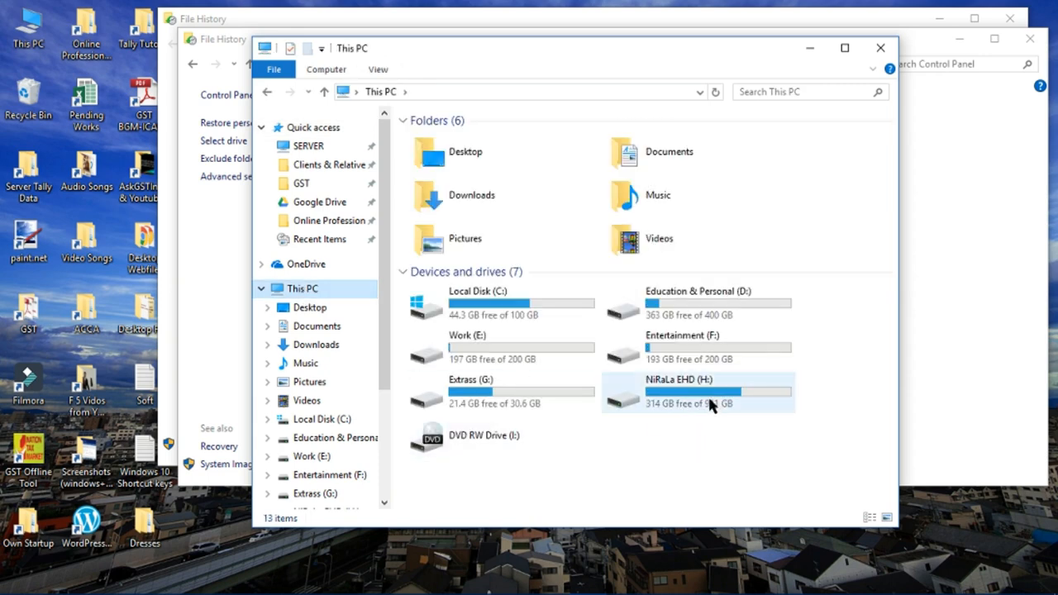
double_click(698, 392)
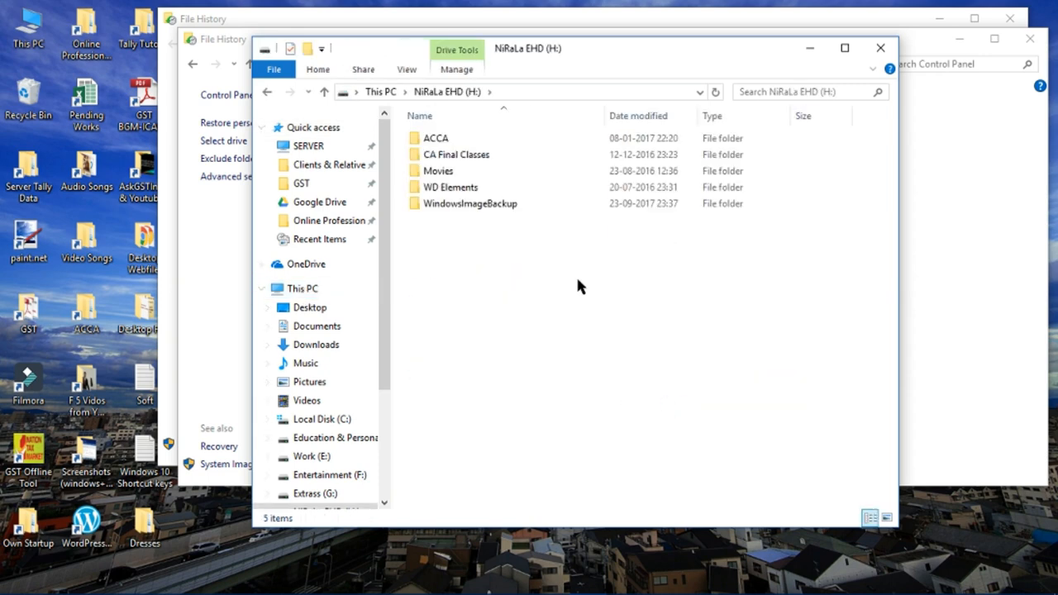
click(470, 204)
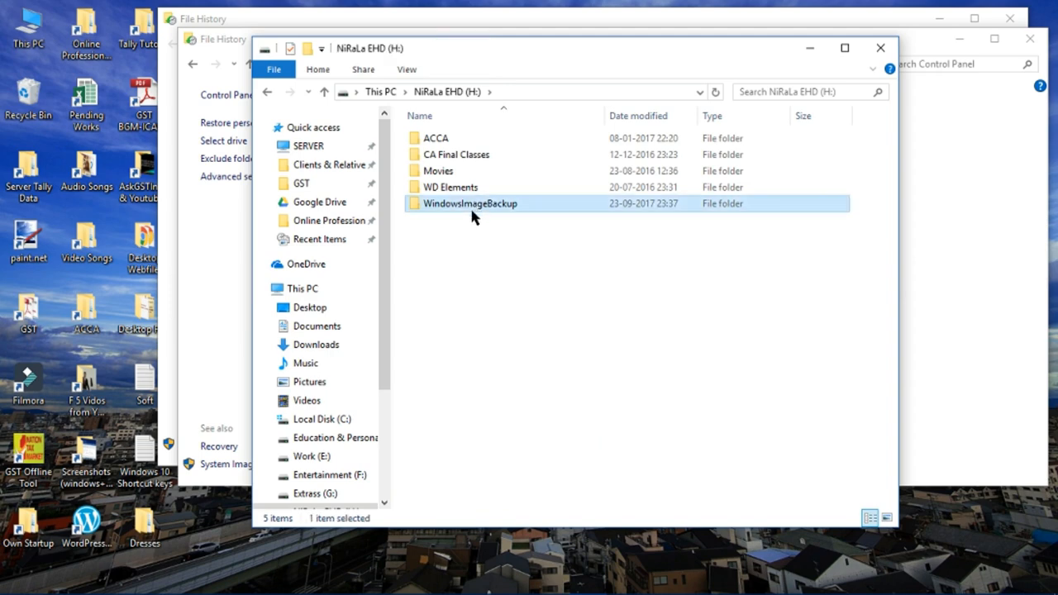
mouse_move(467, 207)
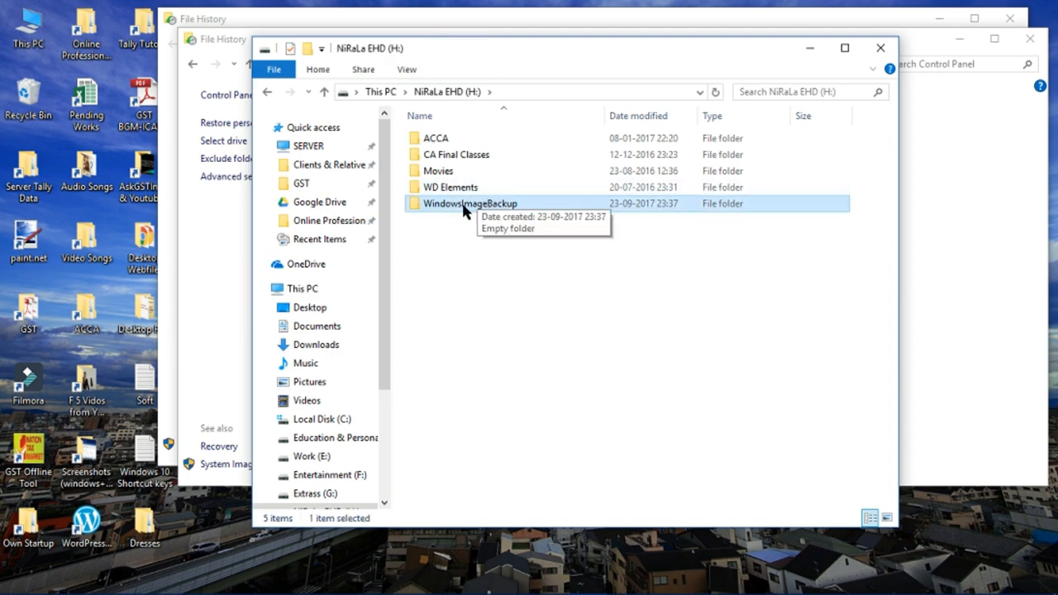
double_click(470, 203)
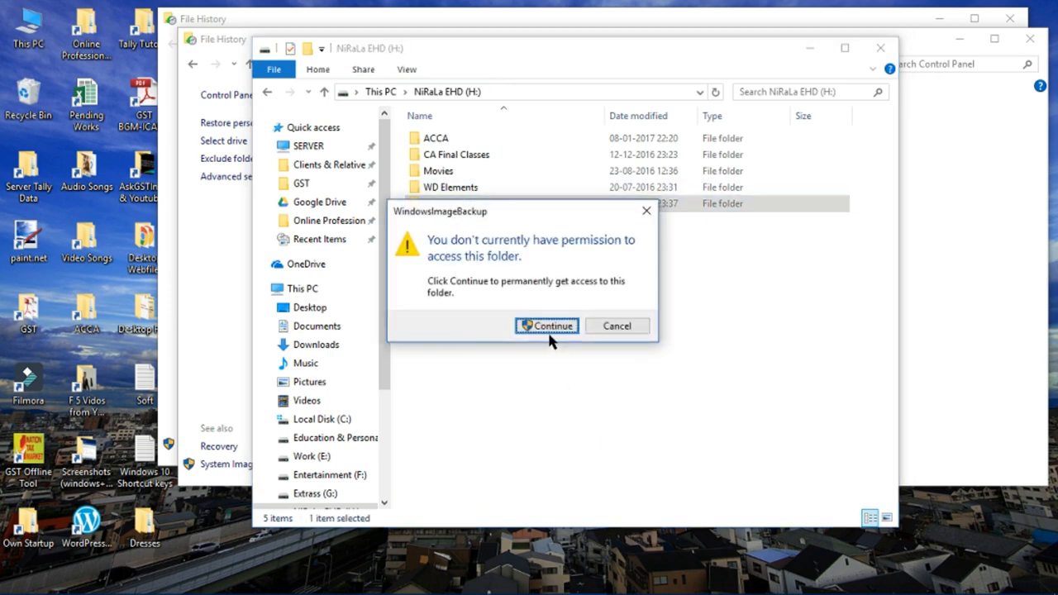
mouse_move(496, 214)
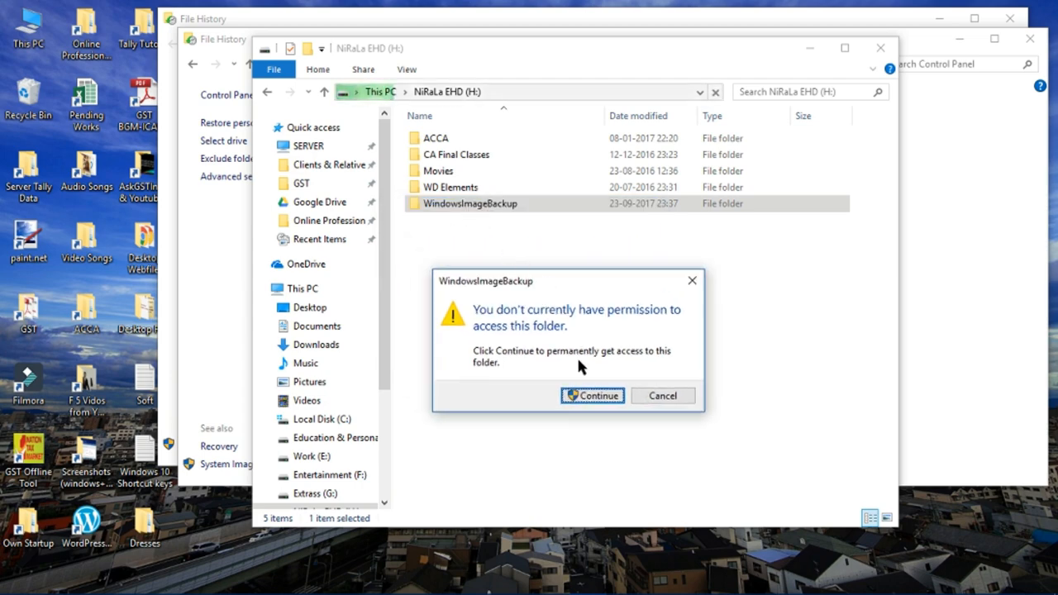
click(592, 395)
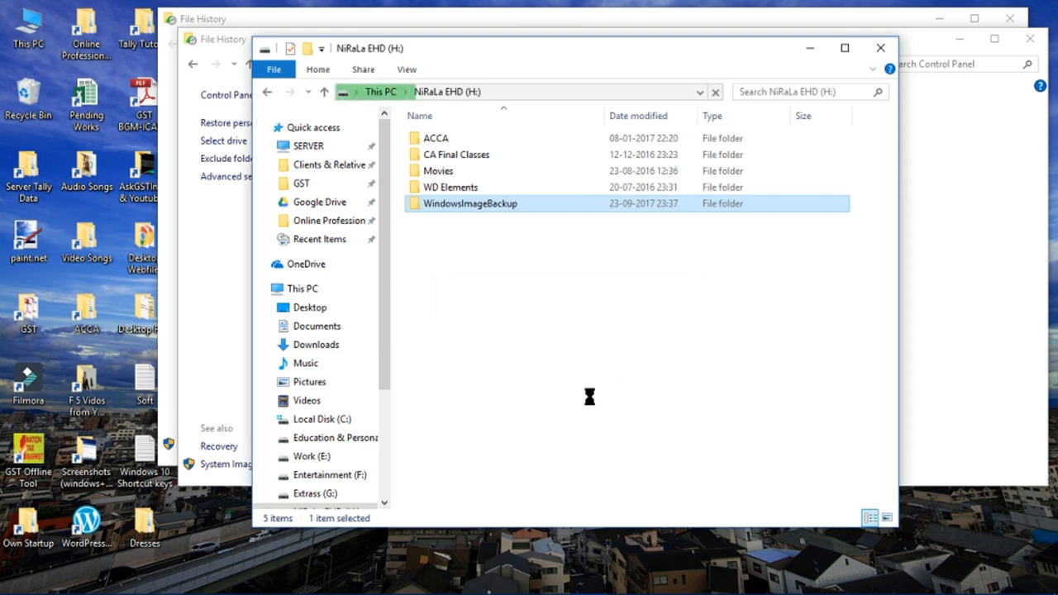
double_click(473, 203)
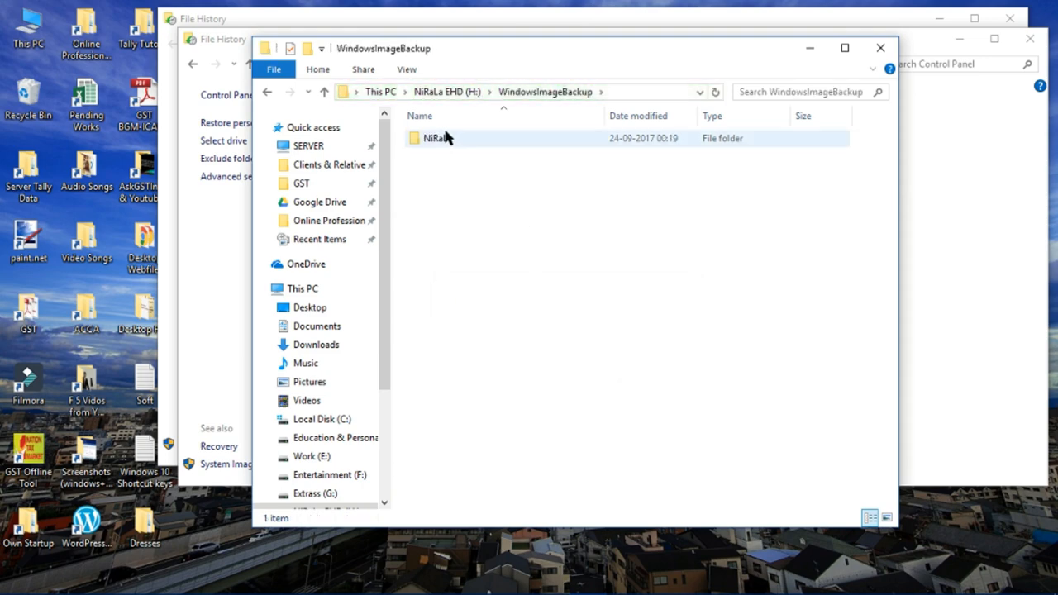
click(438, 139)
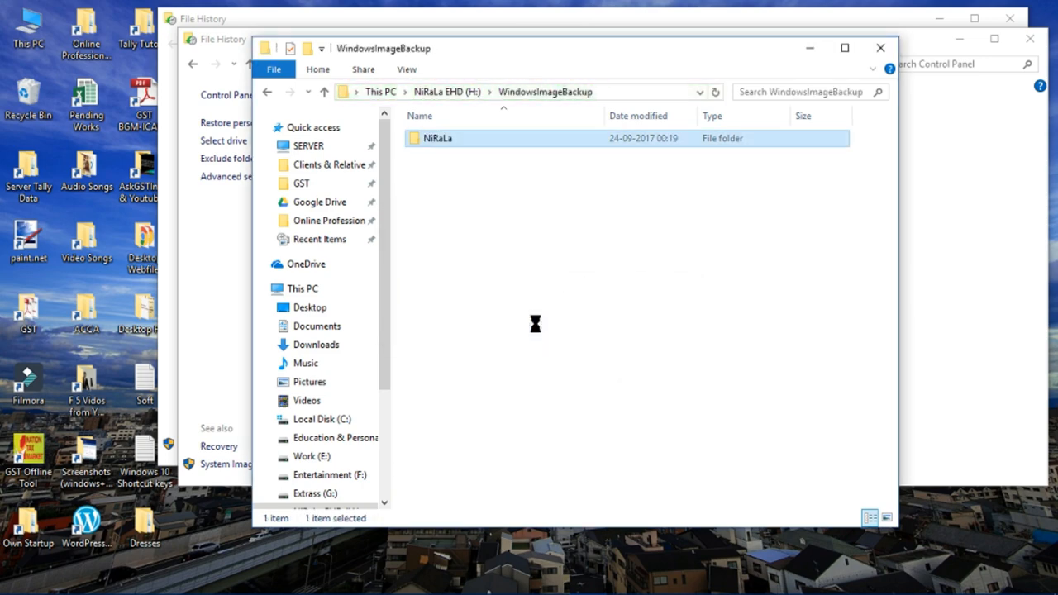
double_click(436, 139)
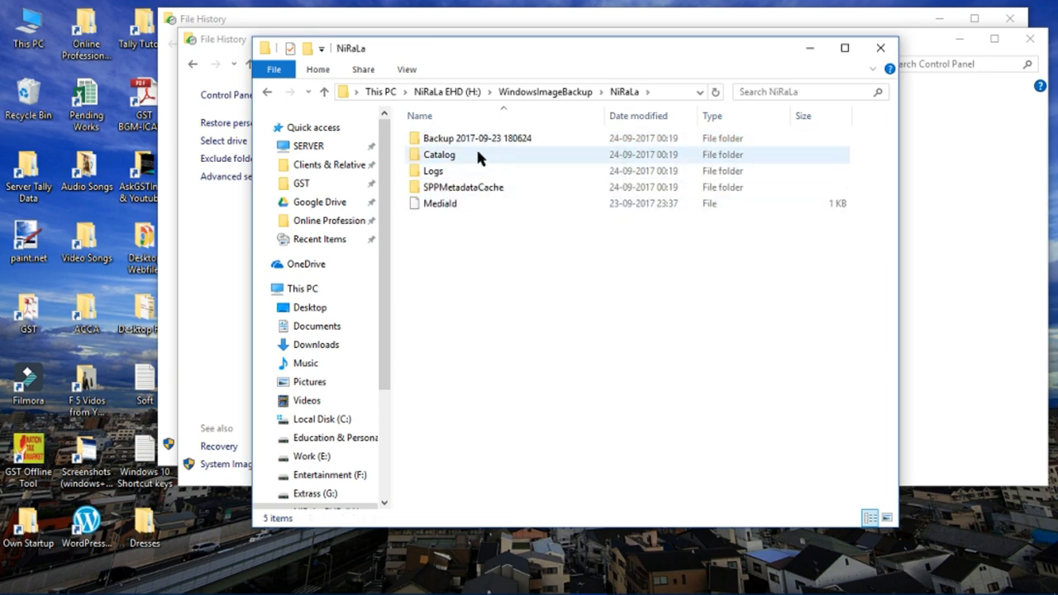
click(477, 139)
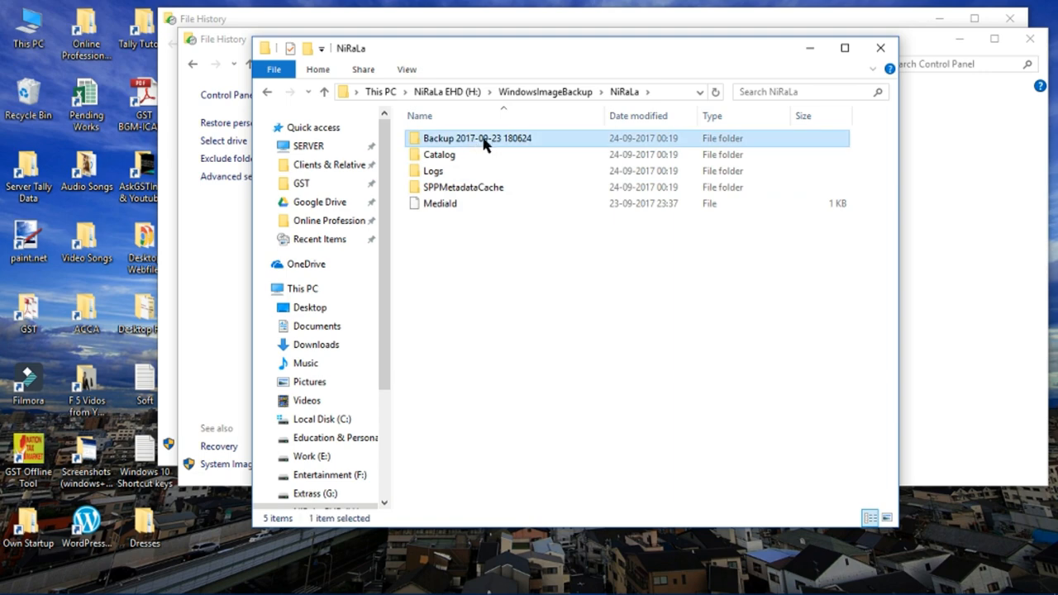
mouse_move(483, 139)
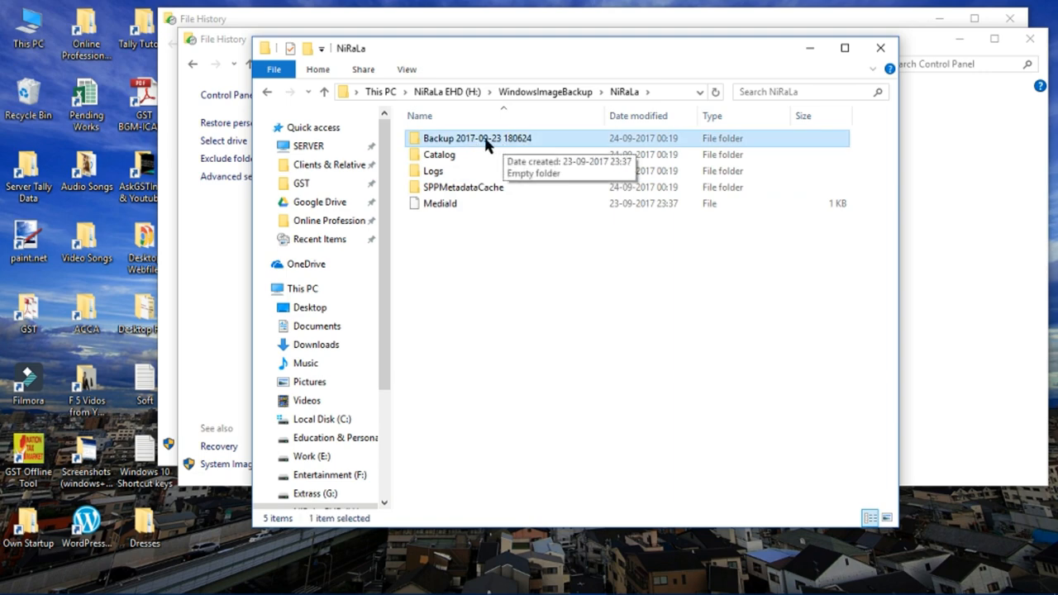
mouse_move(499, 159)
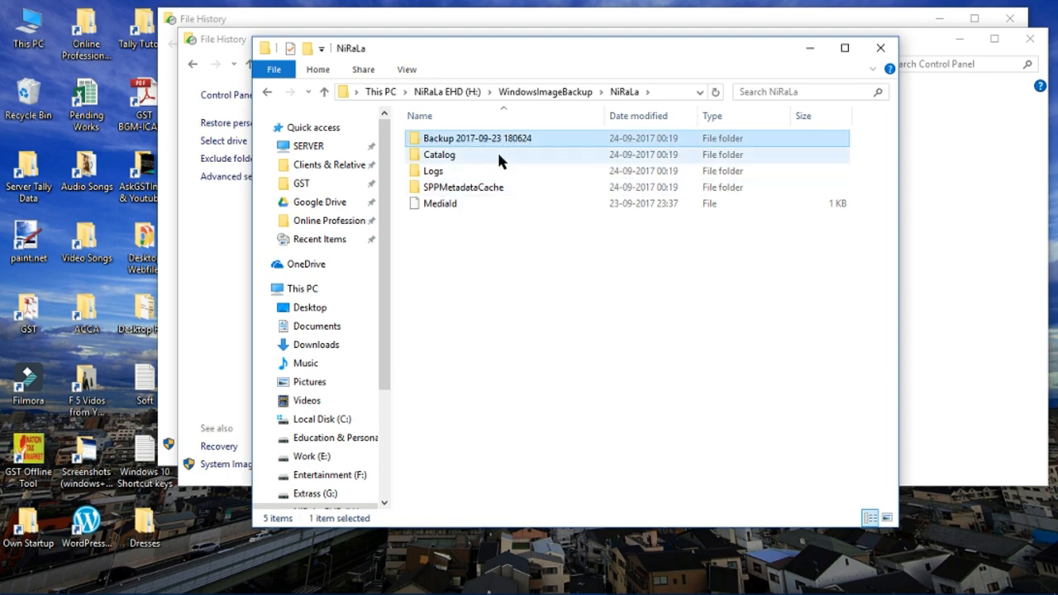
mouse_move(774, 192)
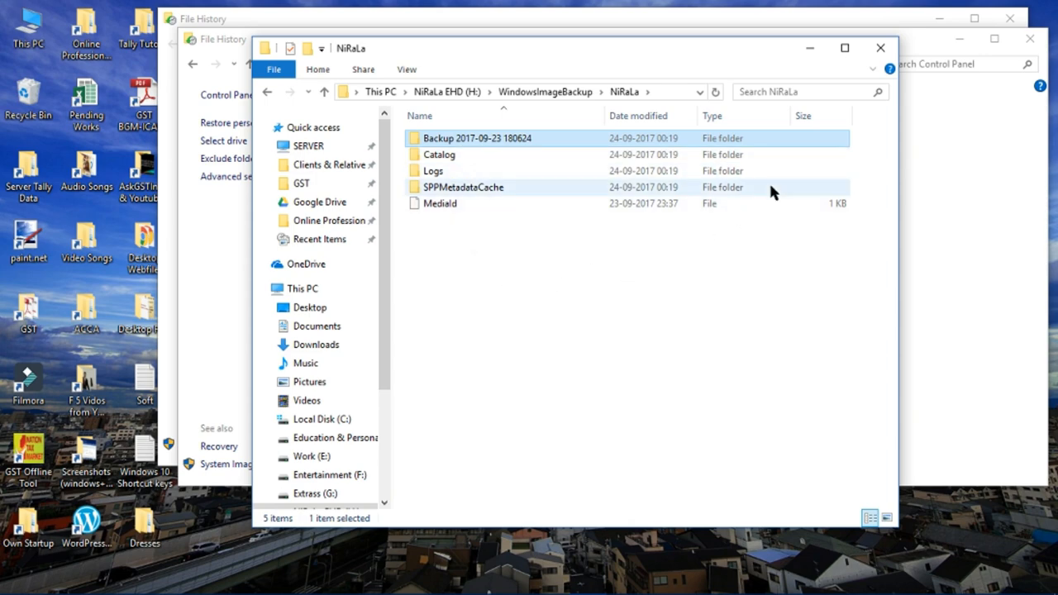
mouse_move(439, 245)
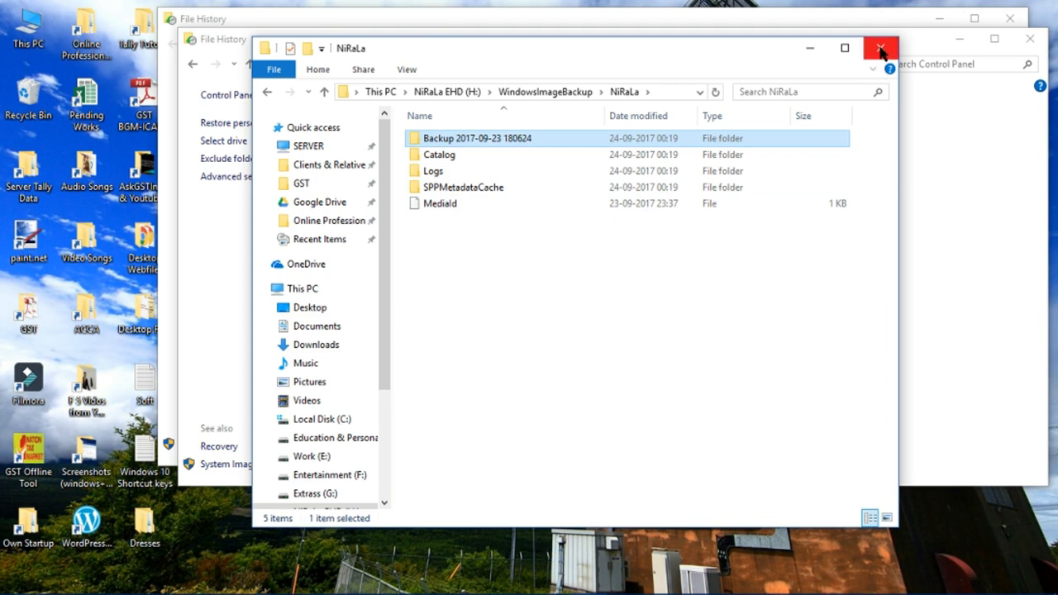
click(880, 48)
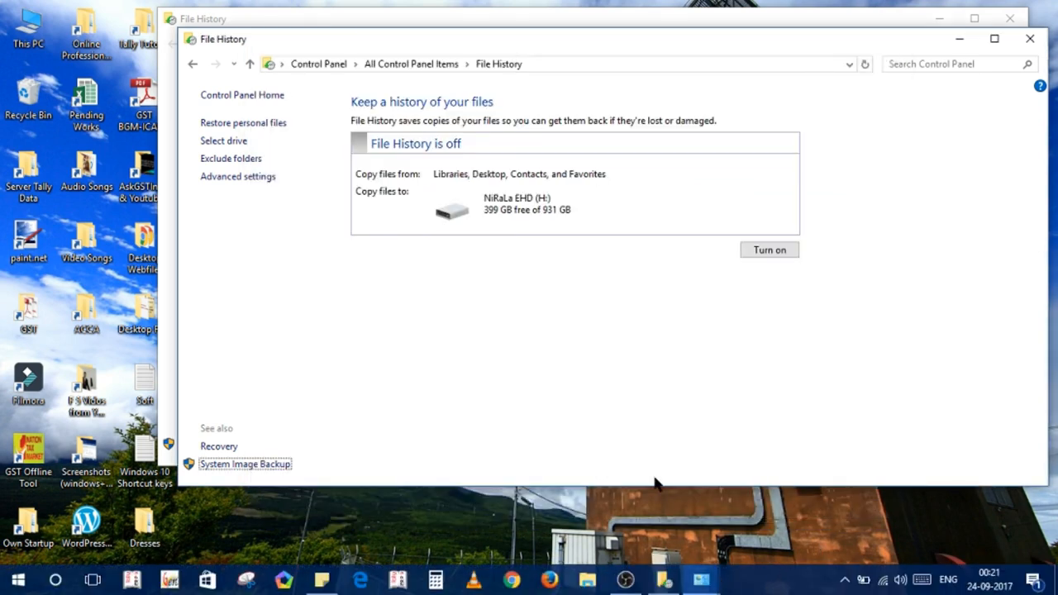
mouse_move(513, 404)
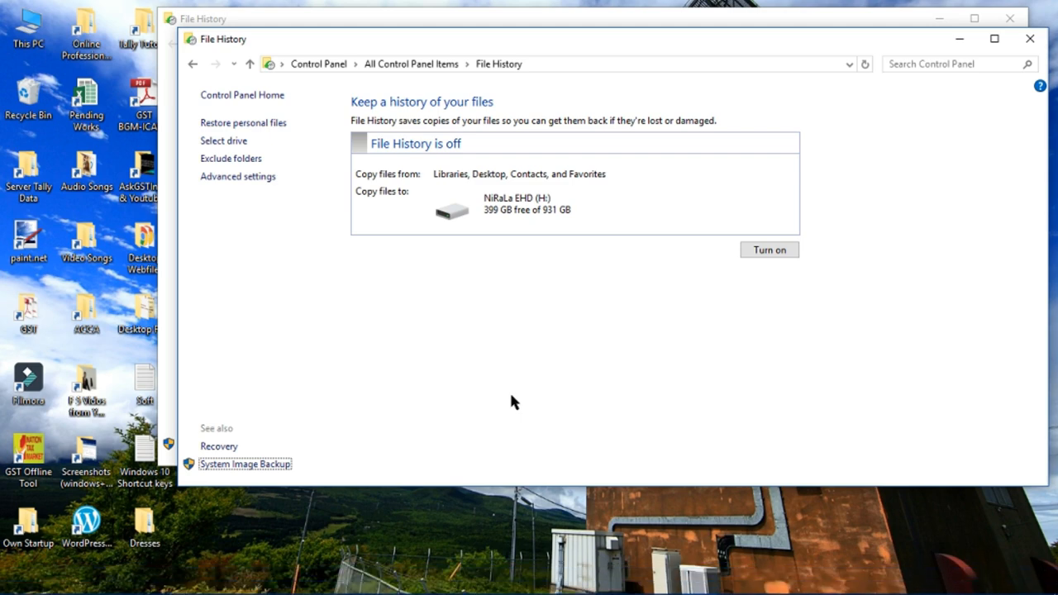